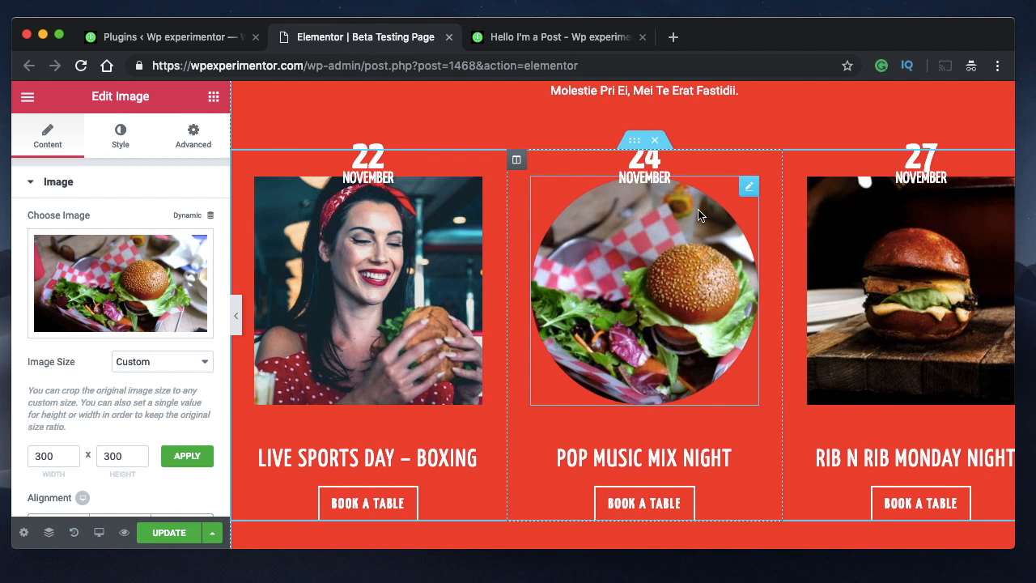
mouse_move(630, 257)
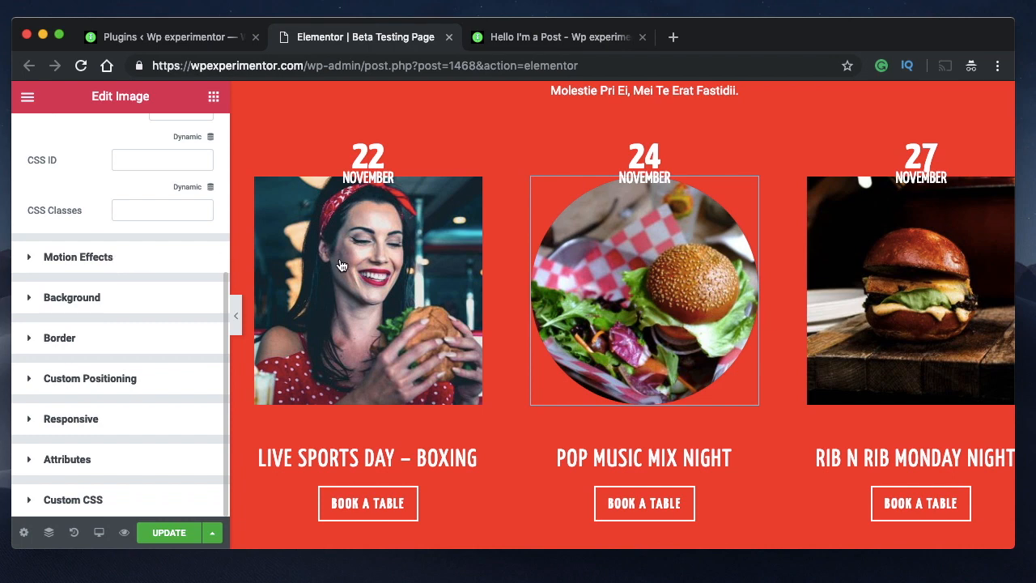
Expand the burger image's Motion Effects section, where Mouse Effects are already on.
left_click(78, 256)
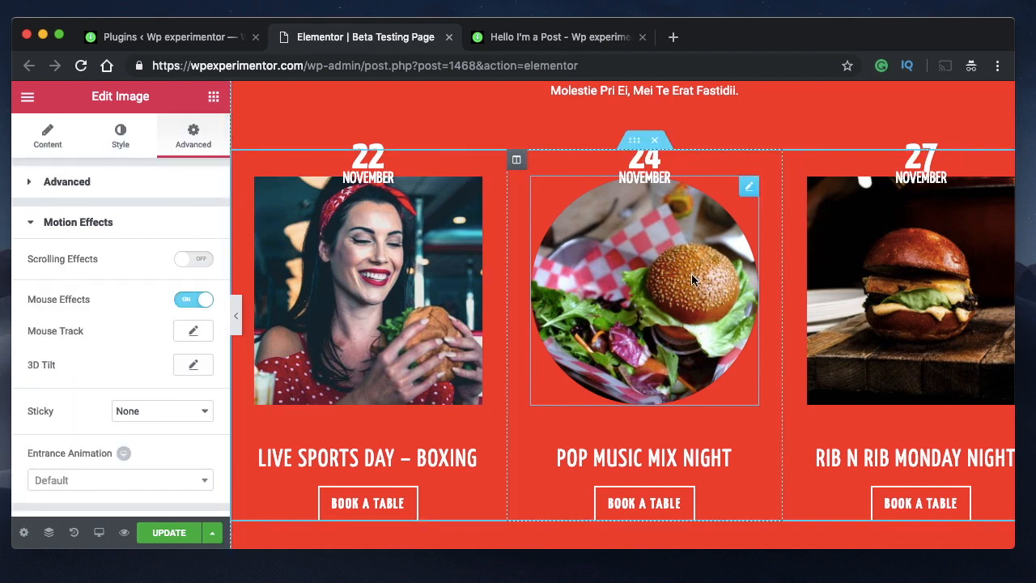
mouse_move(681, 258)
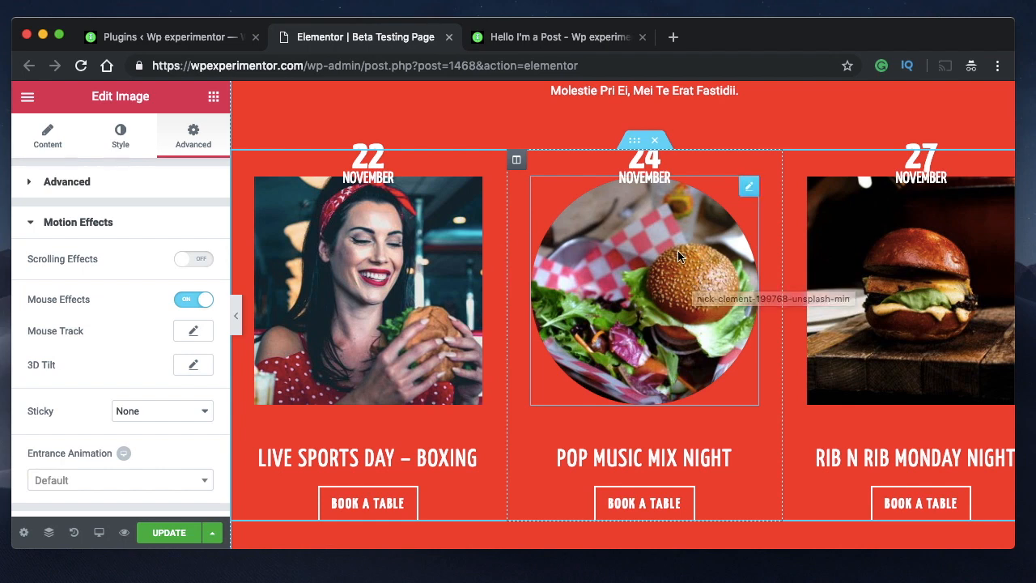
Check the burger's 3D Tilt settings and switch its Scrolling Effects on.
left_click(251, 198)
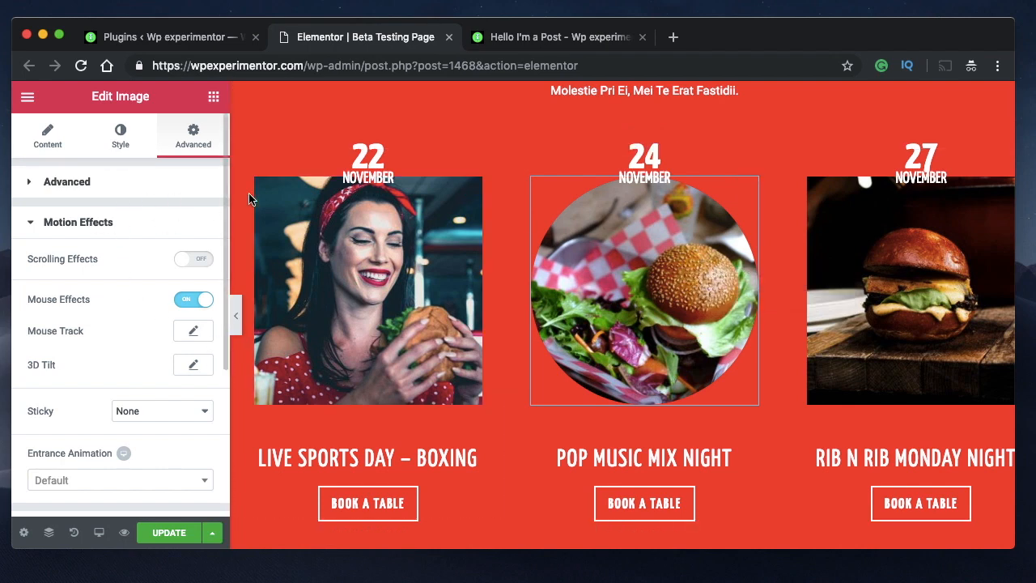
mouse_move(138, 215)
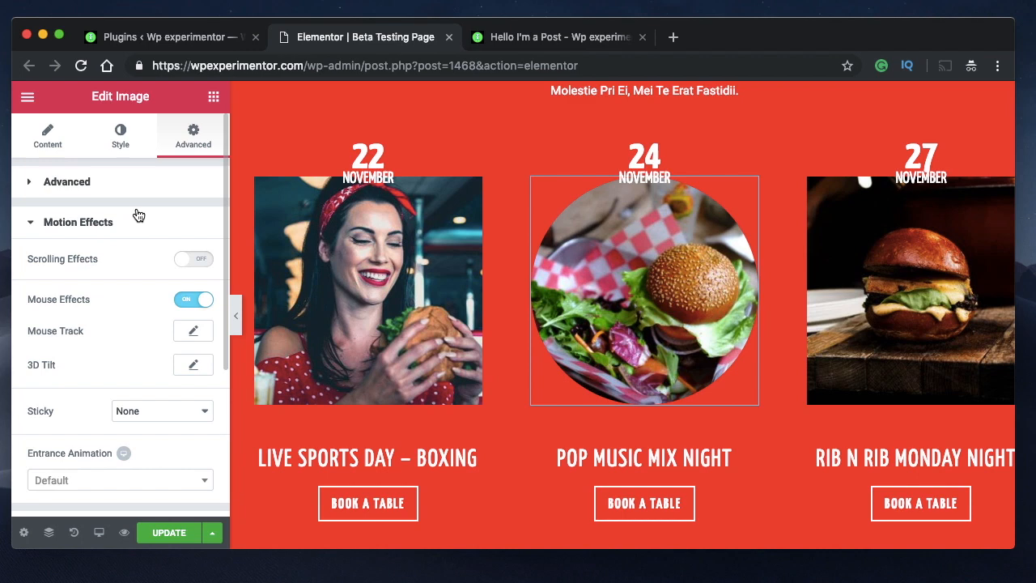
mouse_move(192, 332)
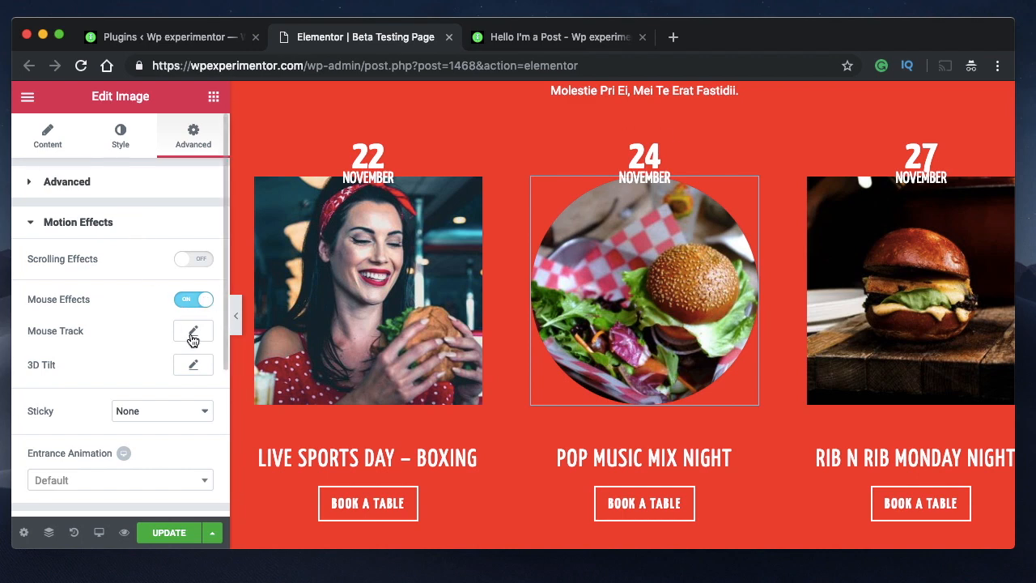
left_click(193, 364)
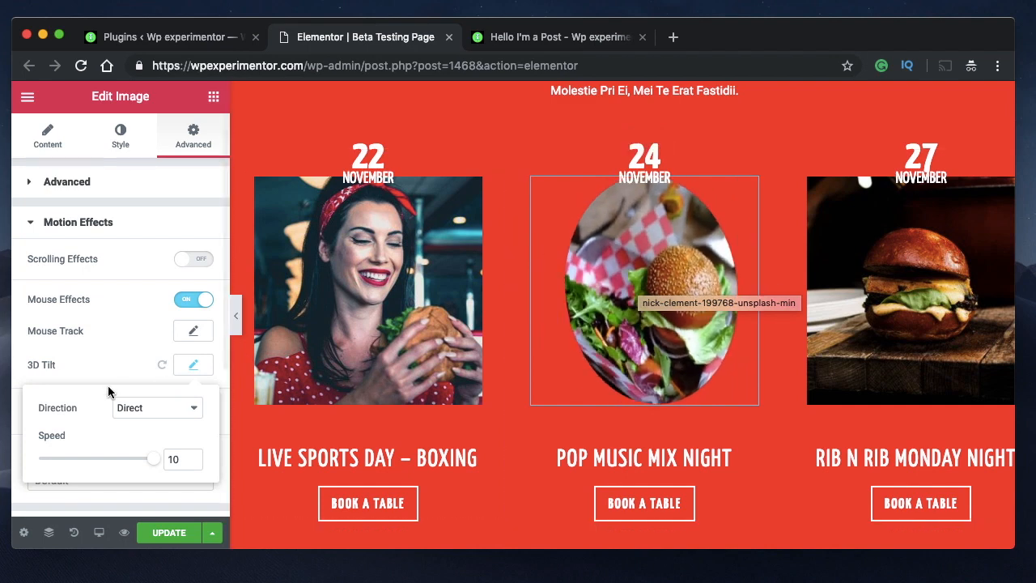
left_click(193, 259)
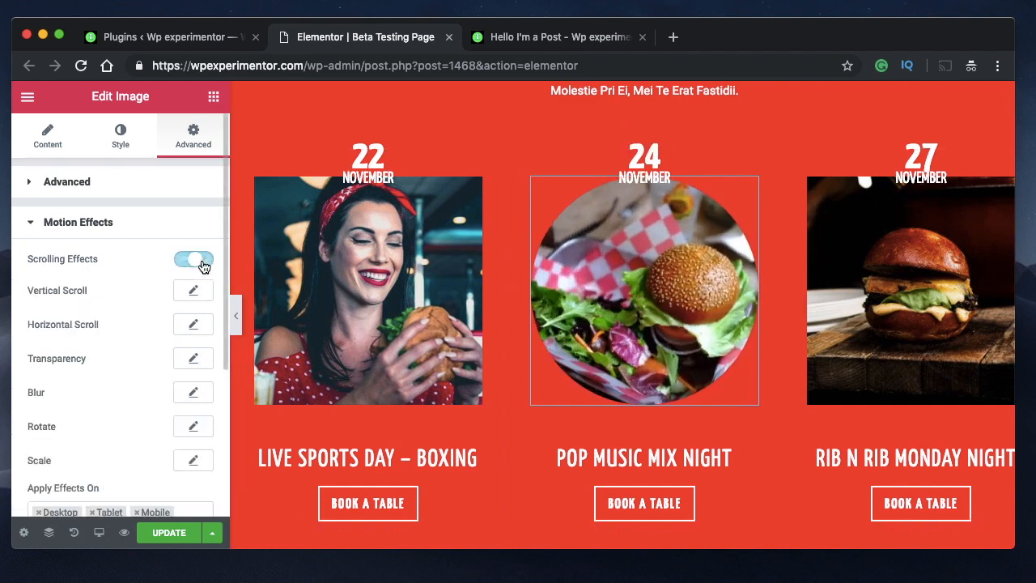
left_click(194, 259)
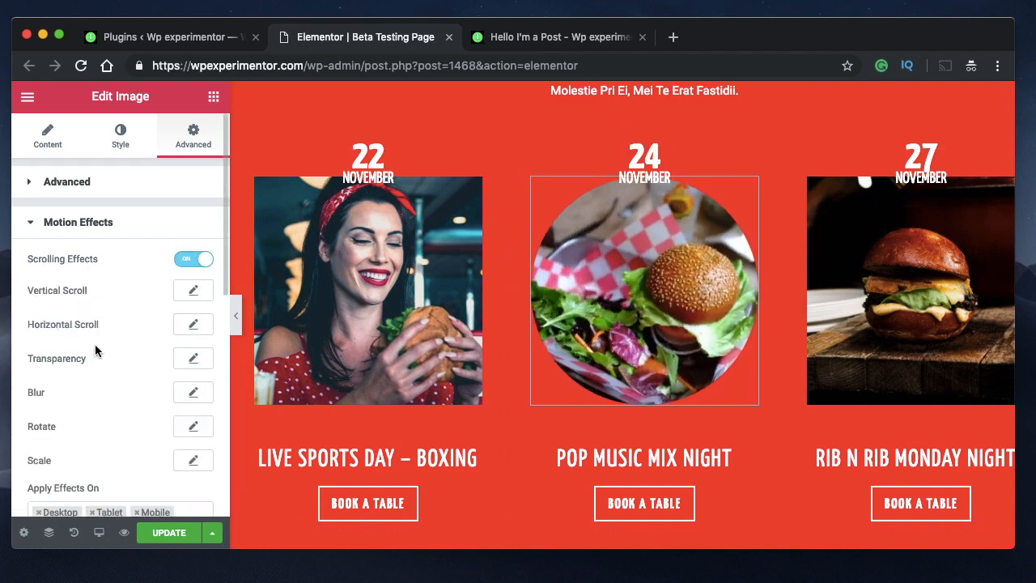
mouse_move(89, 379)
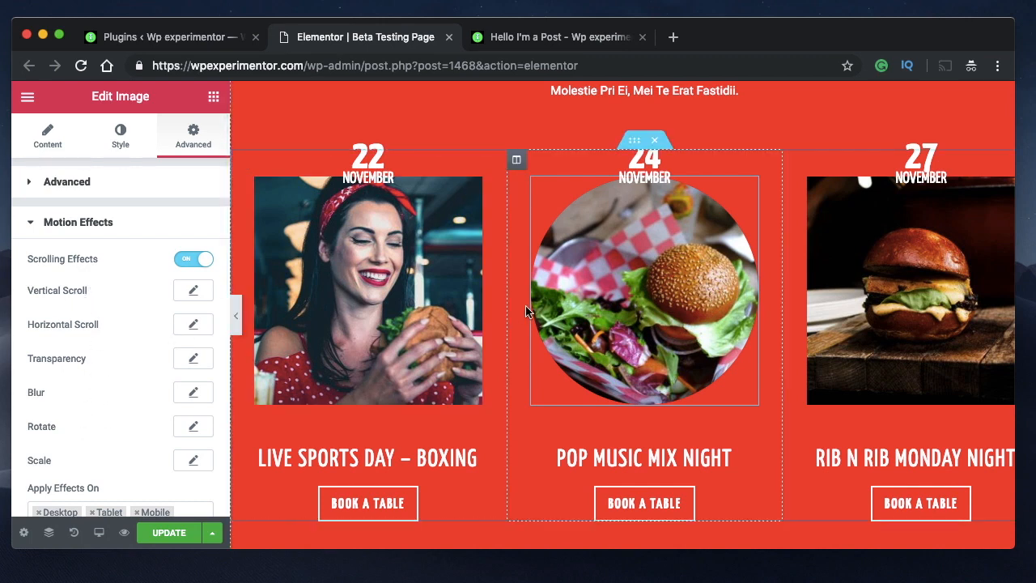
scroll("down", 3)
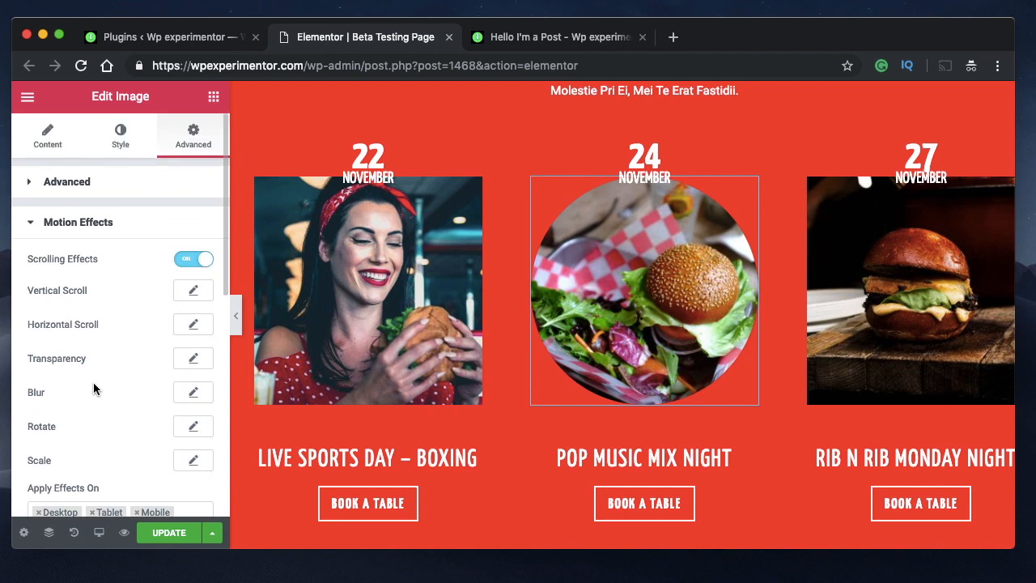
mouse_move(96, 237)
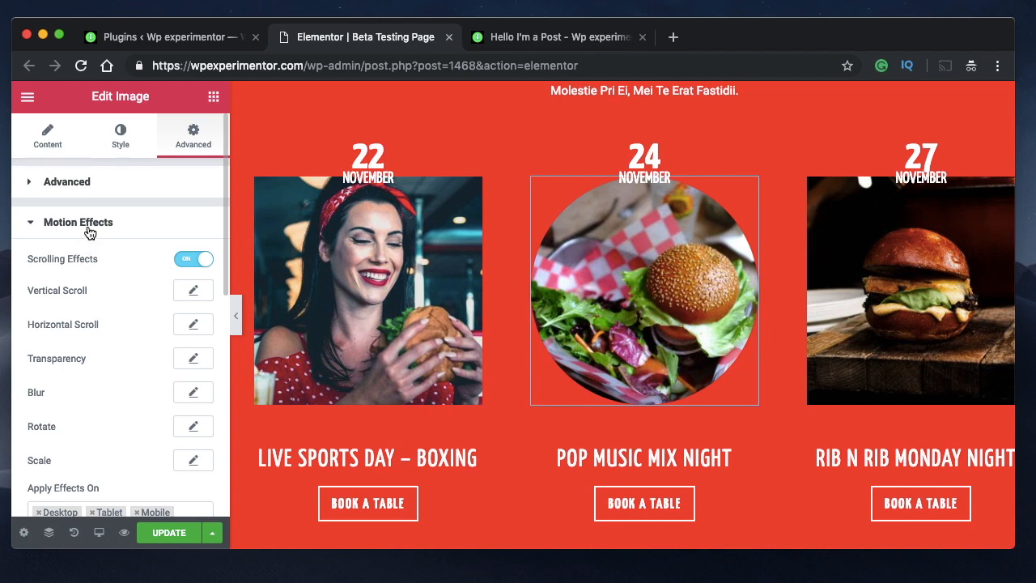
mouse_move(119, 233)
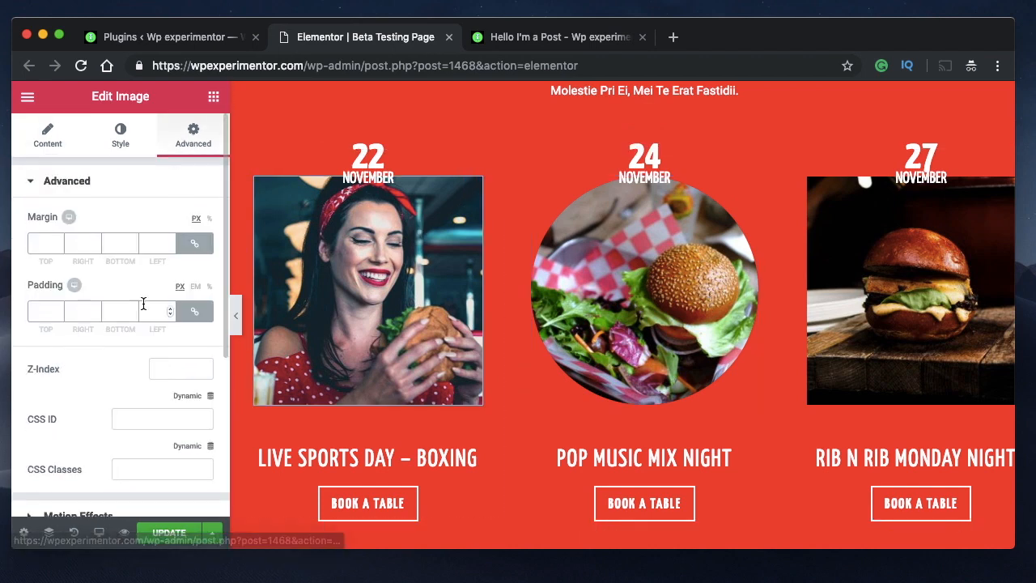
Give the woman's photo Mouse Effects: 3D Tilt speed 4, Mouse Track Opposite at speed 1.
left_click(66, 180)
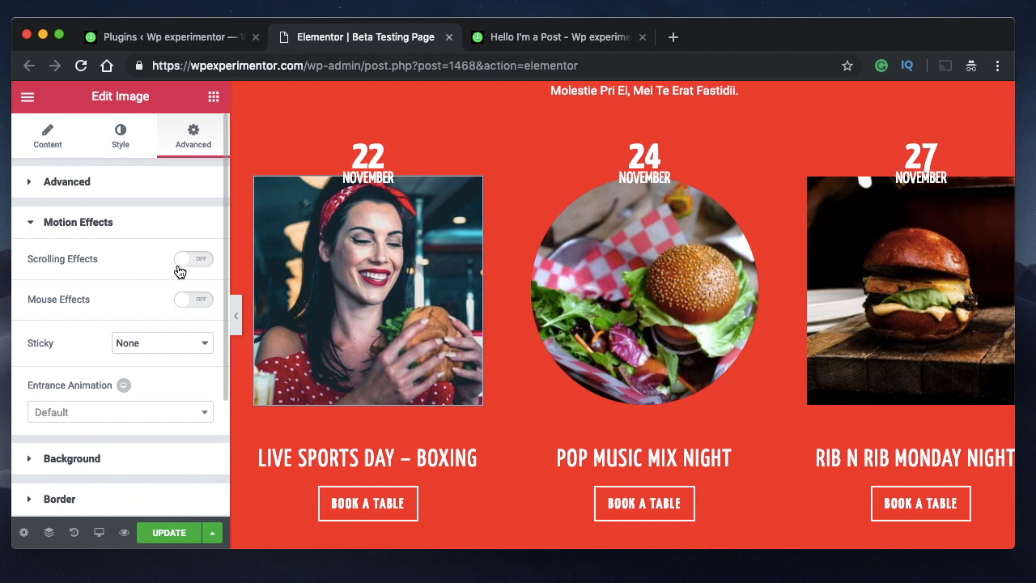
left_click(193, 258)
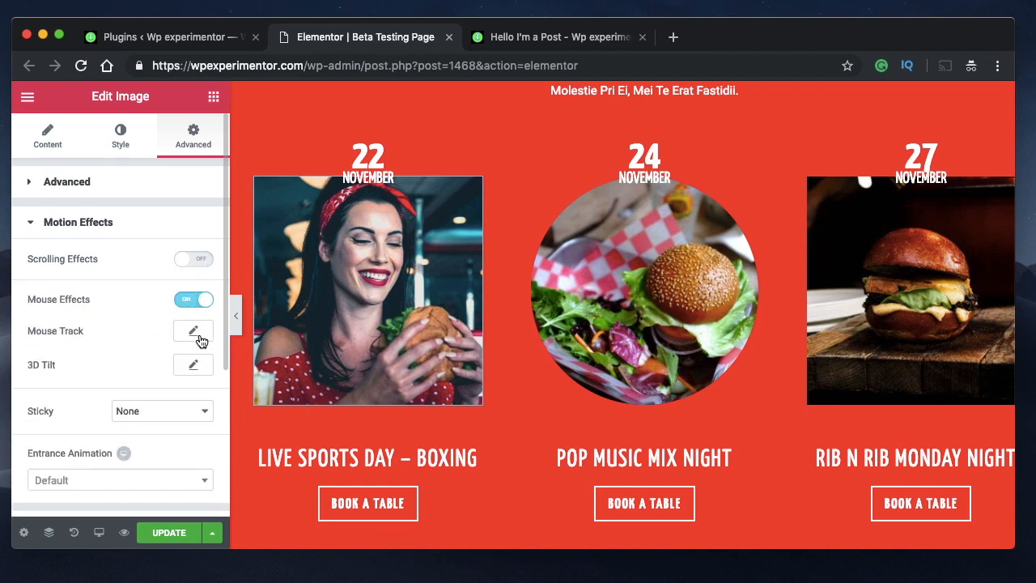
left_click(193, 365)
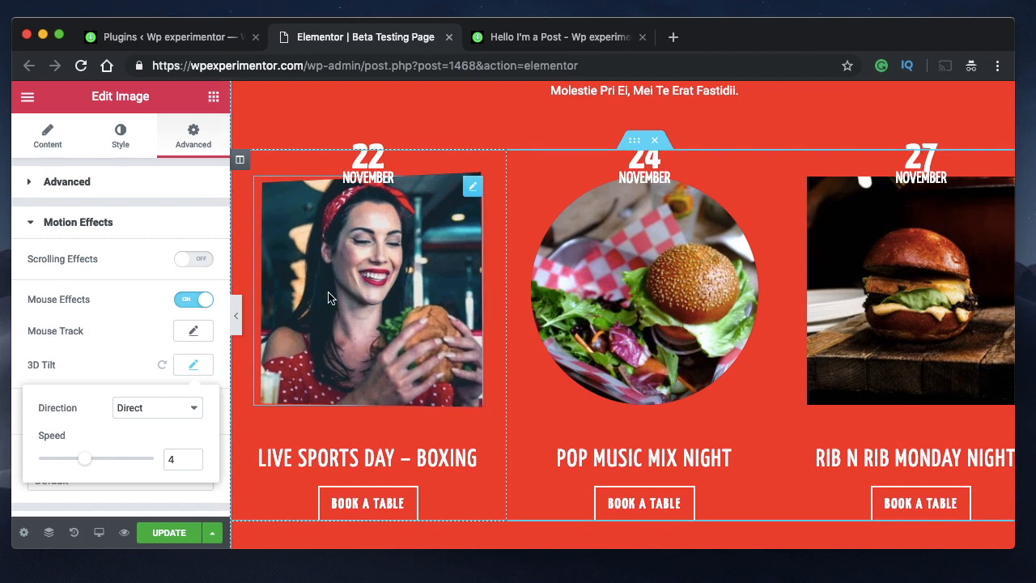
left_click(192, 364)
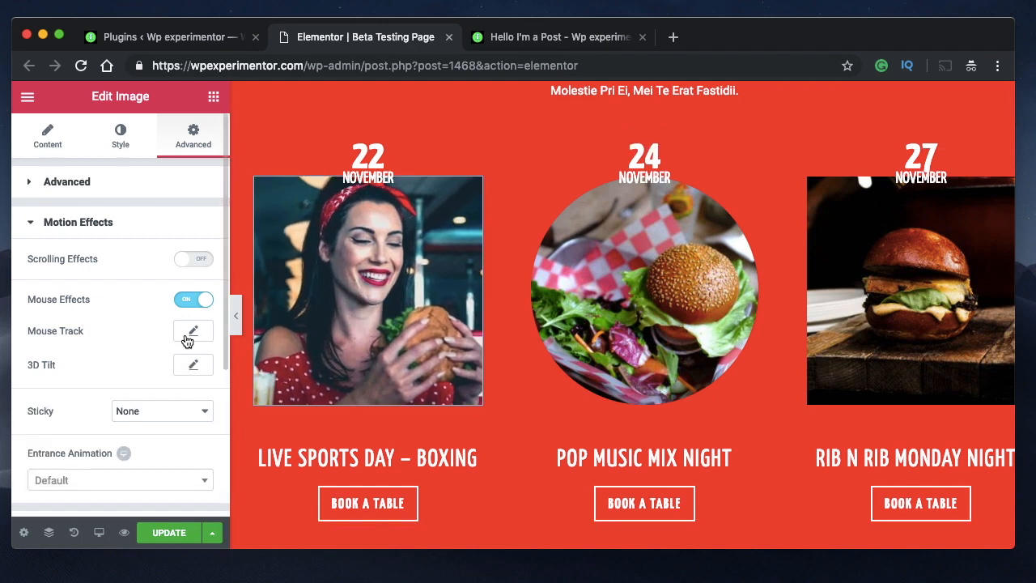
left_click(193, 331)
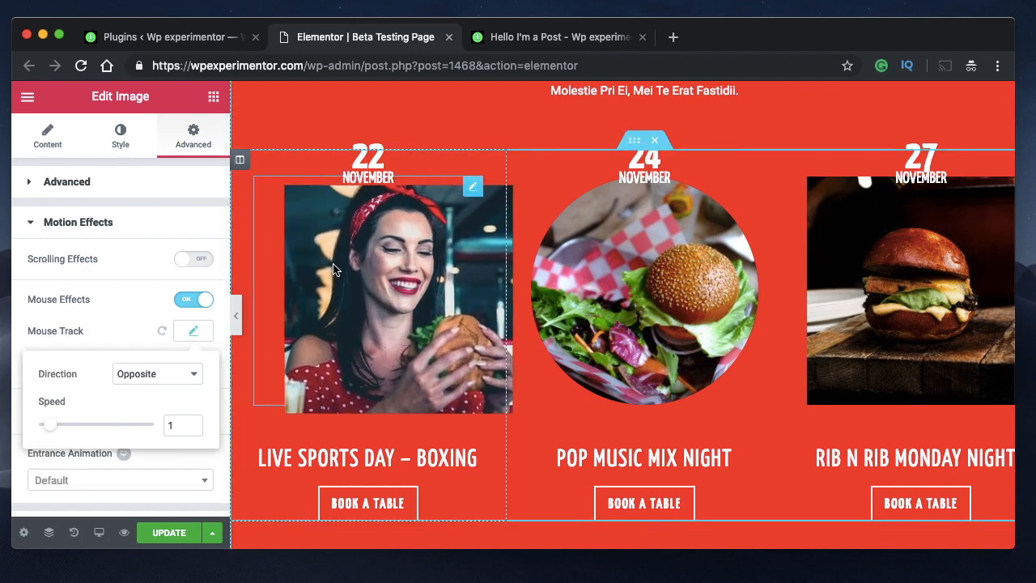
left_click(558, 37)
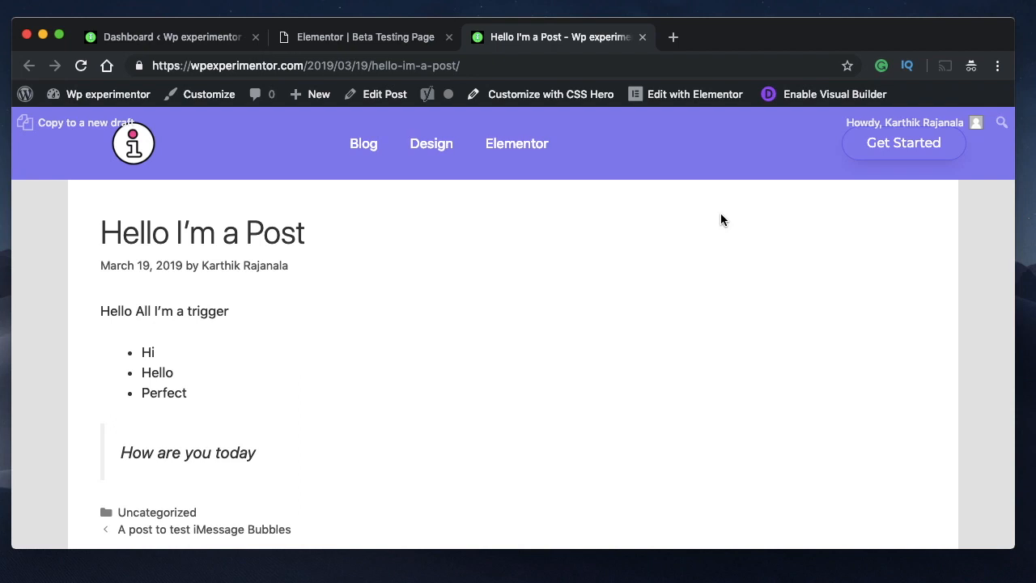
mouse_move(245, 265)
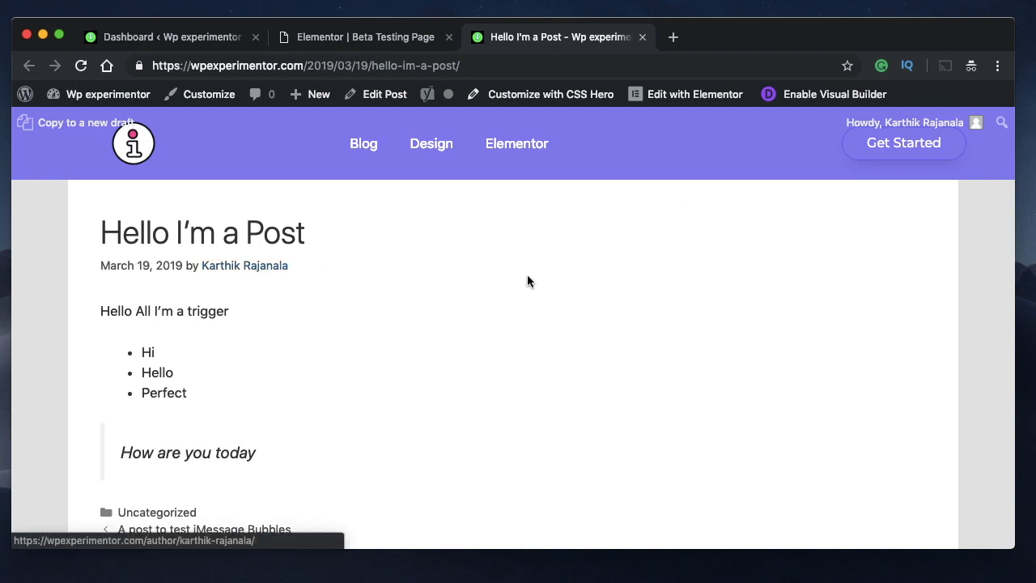
mouse_move(207, 311)
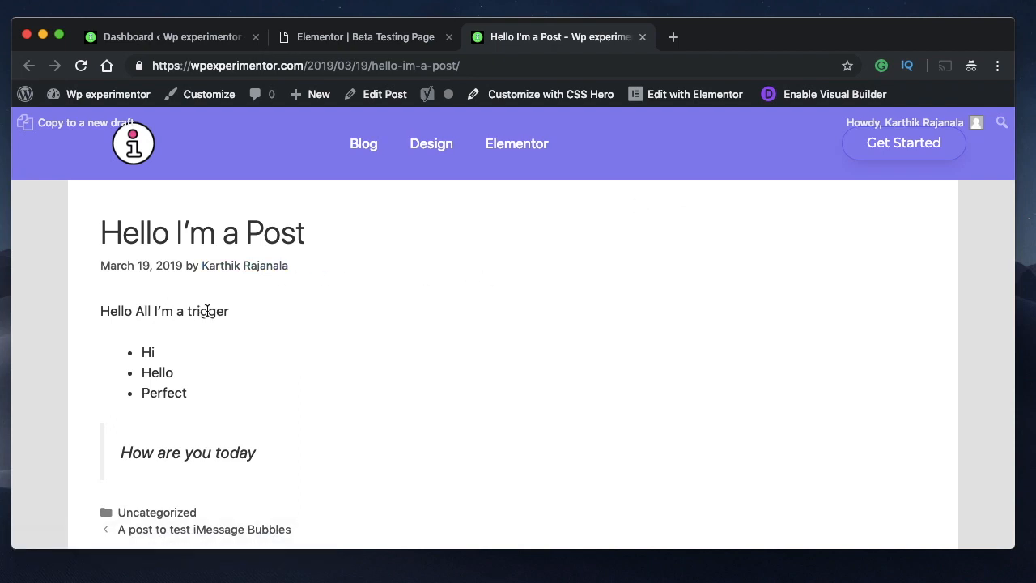
mouse_move(202, 347)
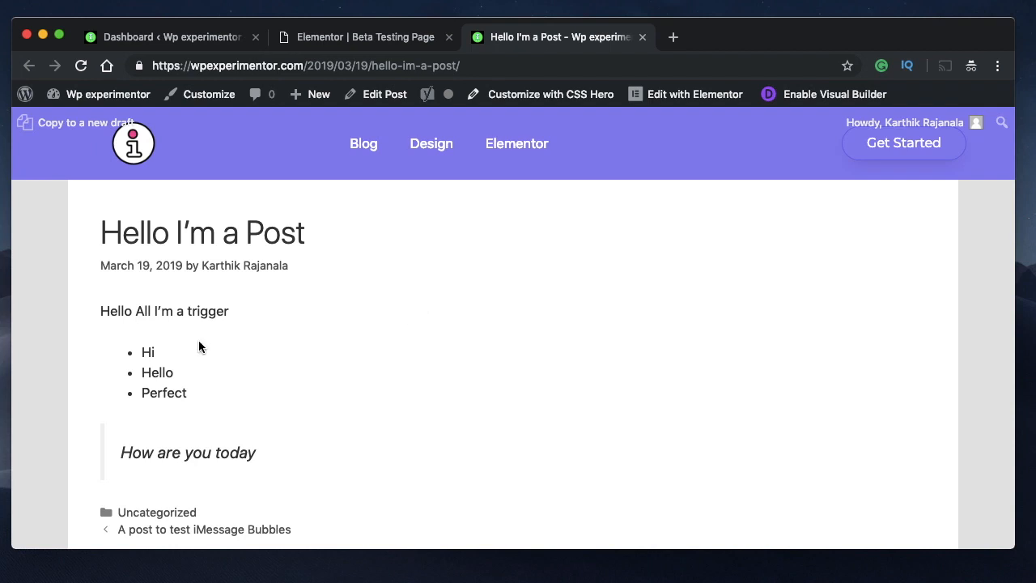
mouse_move(343, 271)
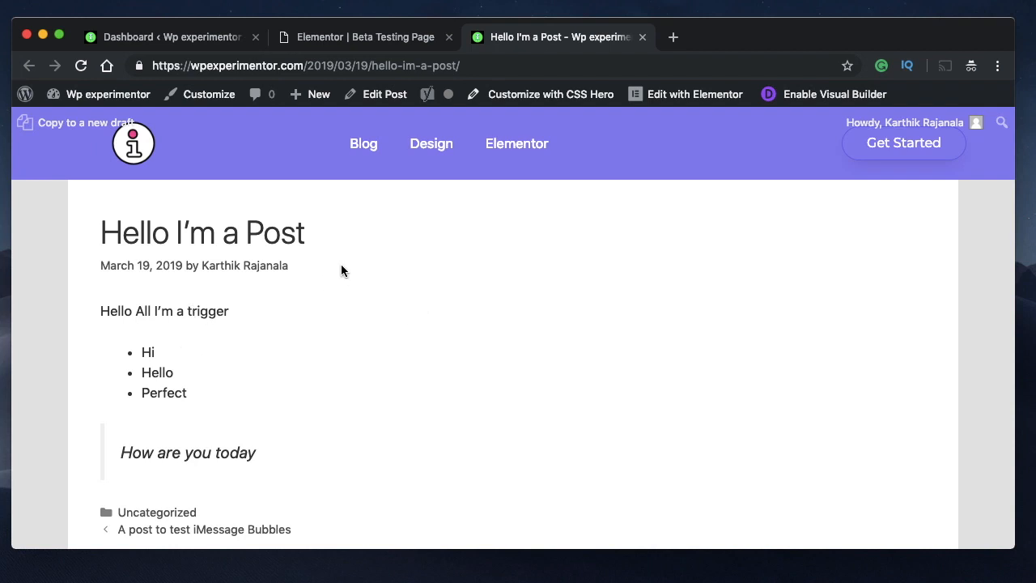
mouse_move(204, 314)
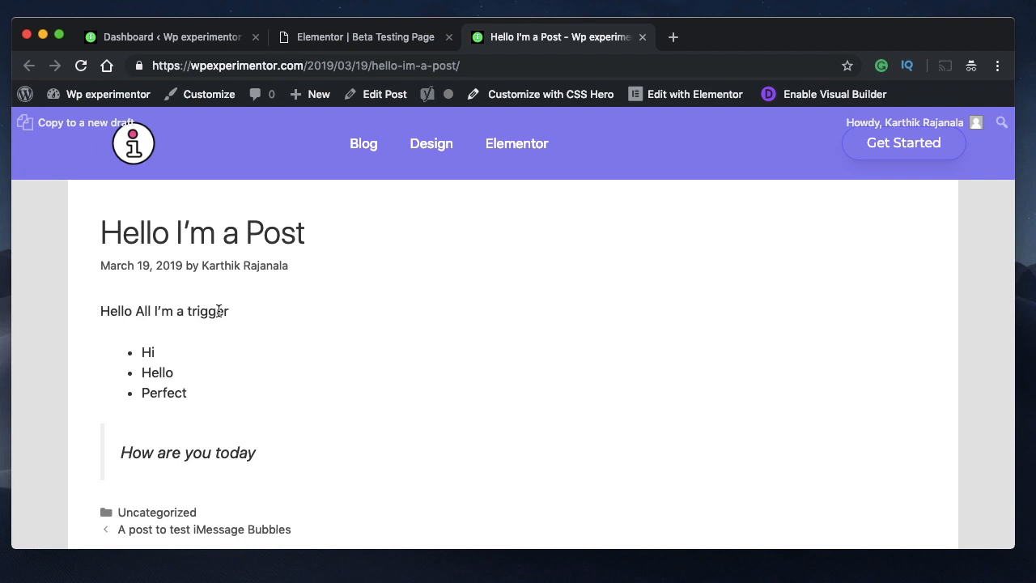
mouse_move(283, 368)
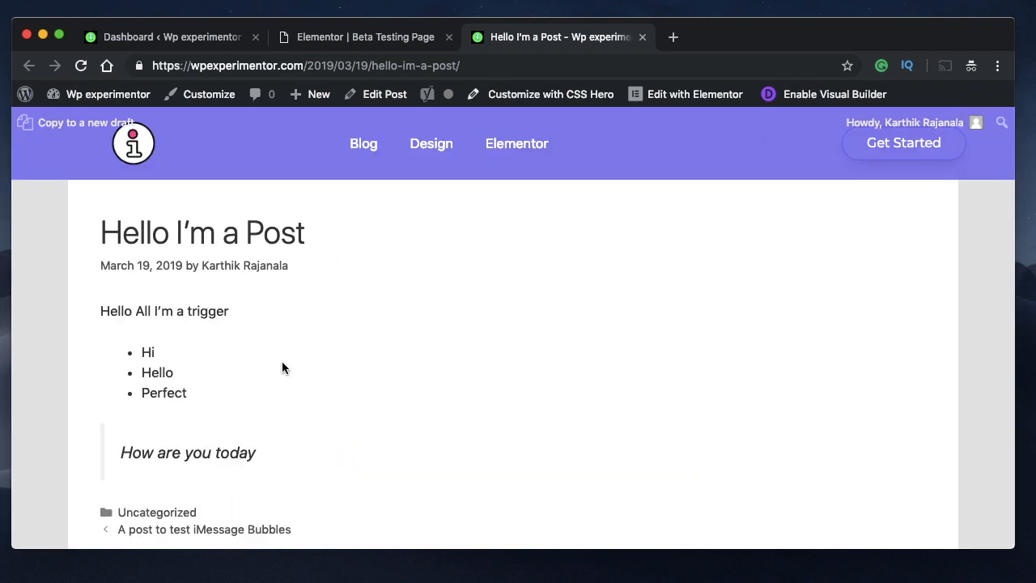
mouse_move(154, 338)
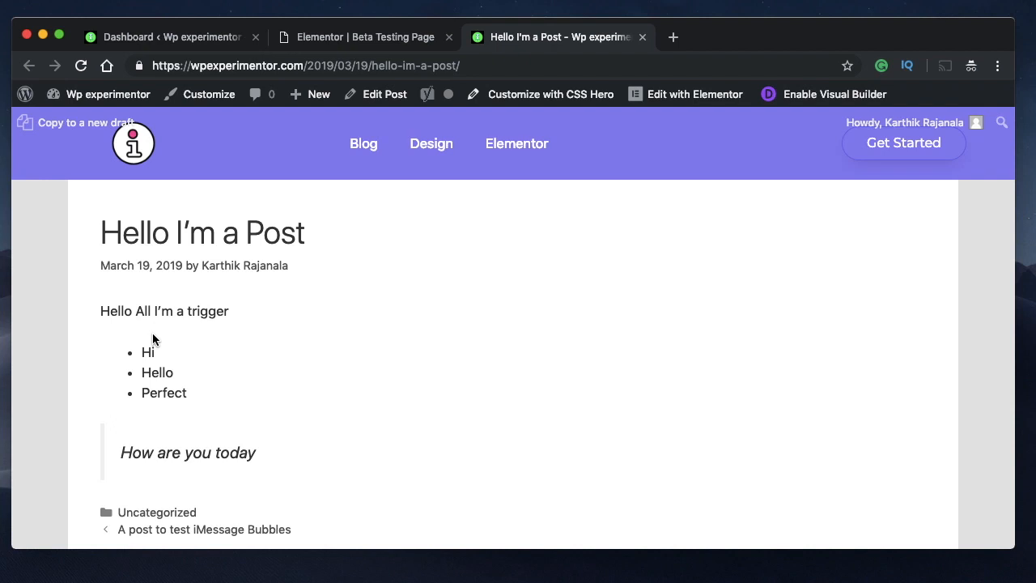
mouse_move(147, 371)
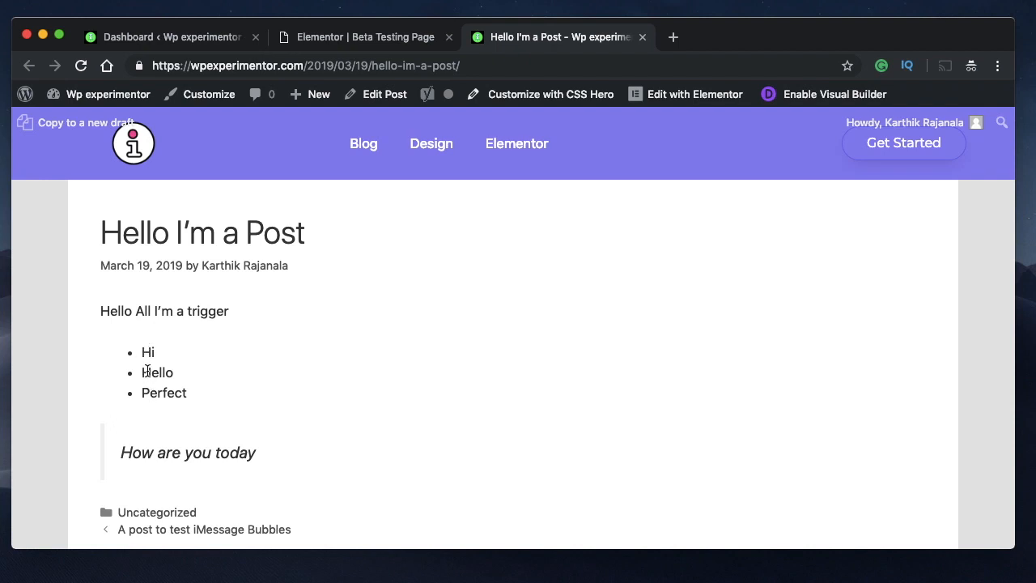
mouse_move(534, 183)
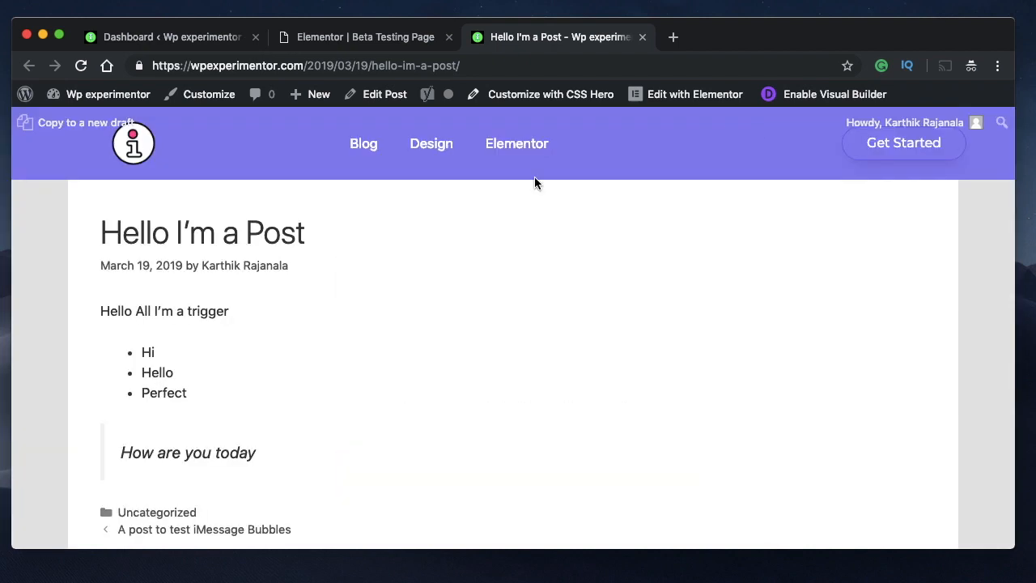
mouse_move(154, 364)
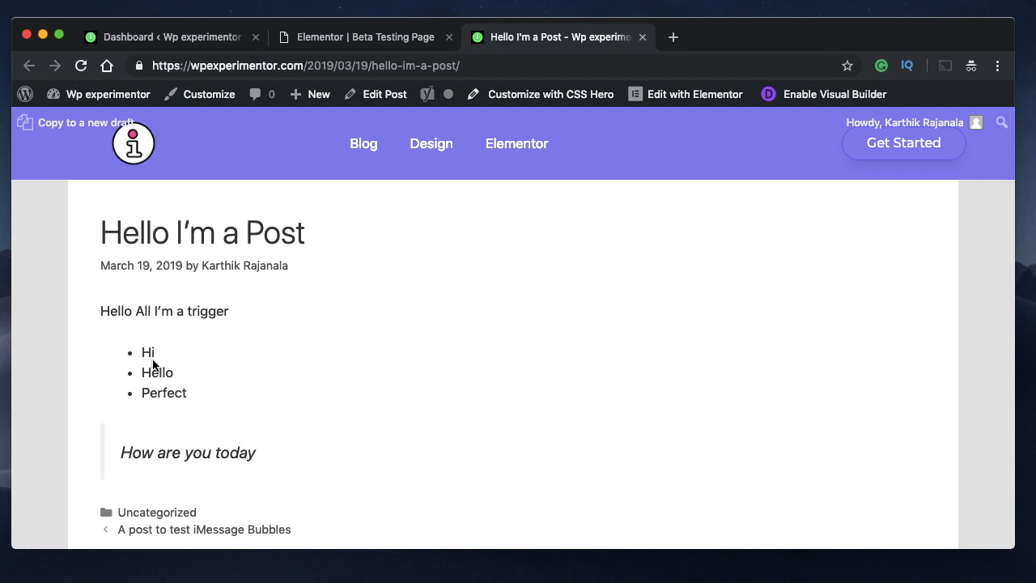
mouse_move(171, 355)
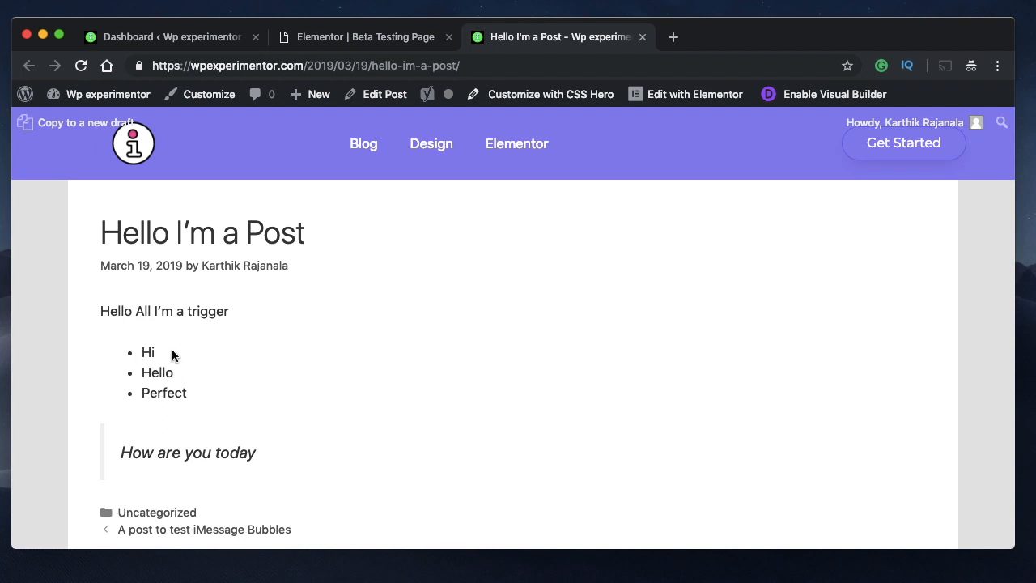
mouse_move(155, 373)
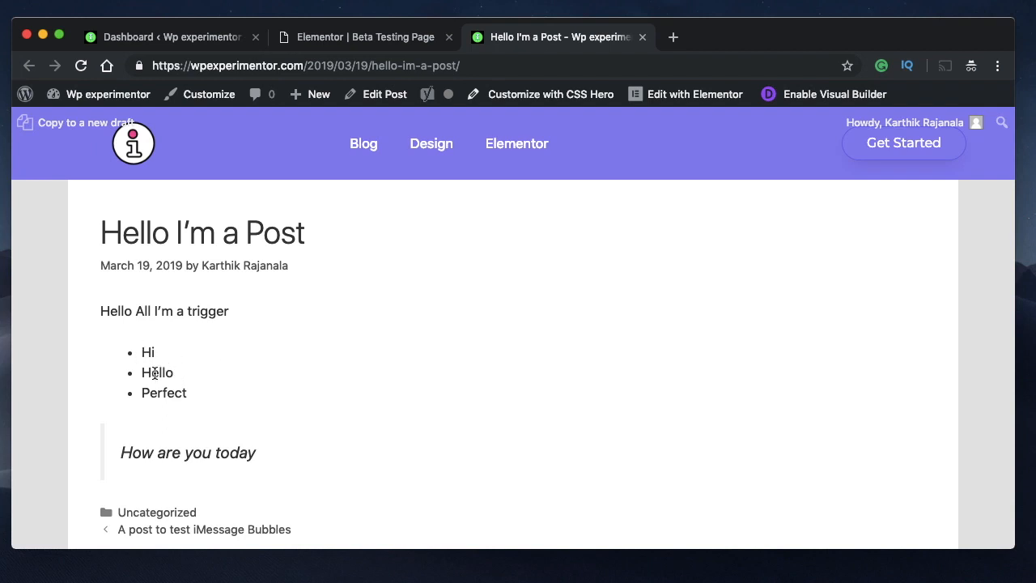
mouse_move(428, 383)
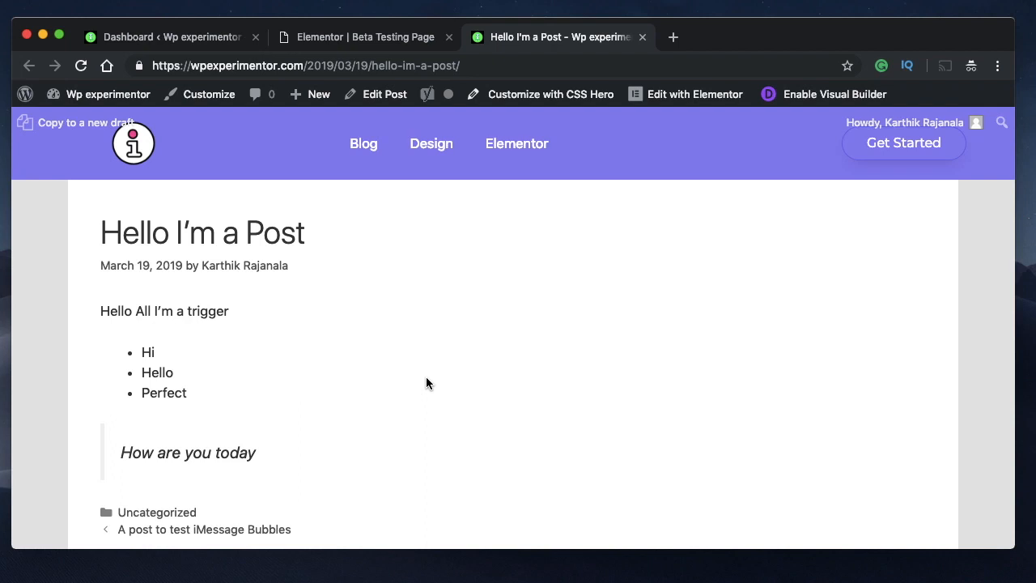
mouse_move(197, 453)
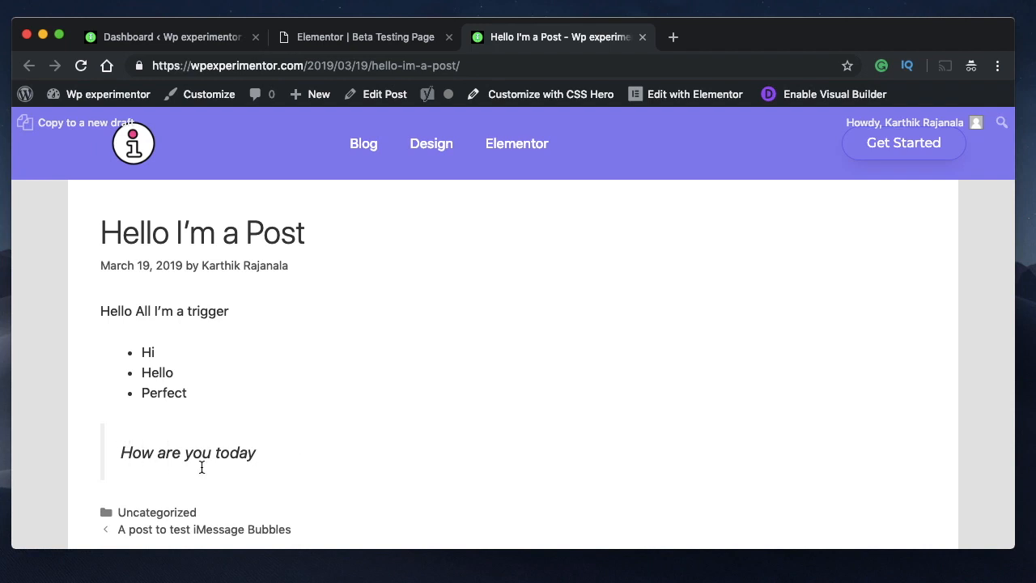
mouse_move(263, 319)
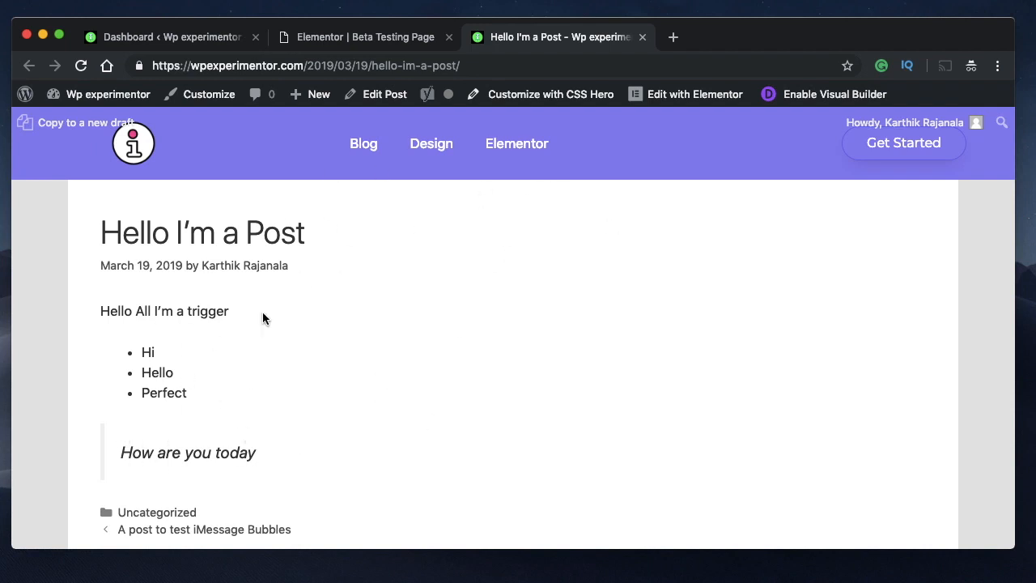
mouse_move(136, 410)
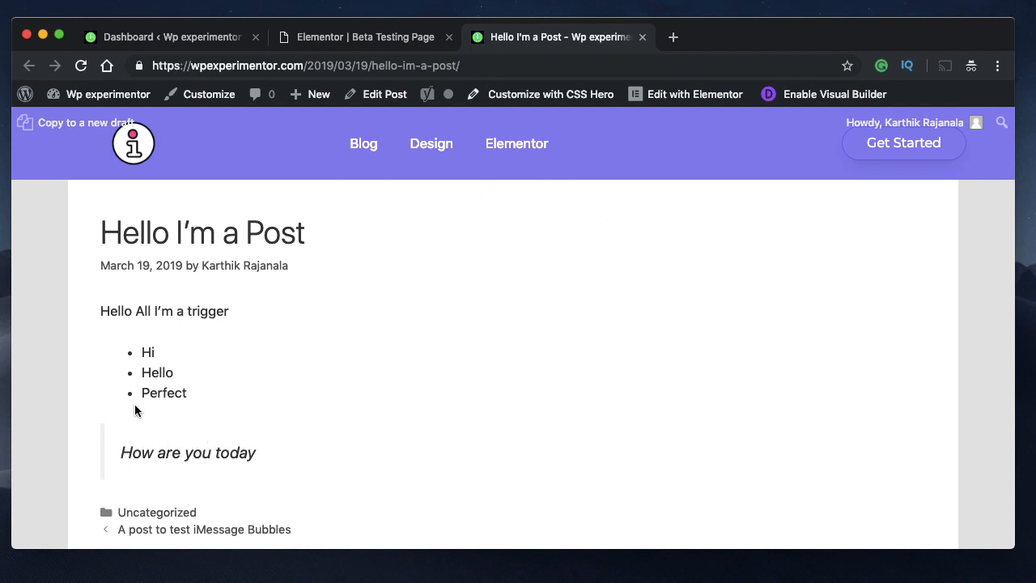
mouse_move(220, 454)
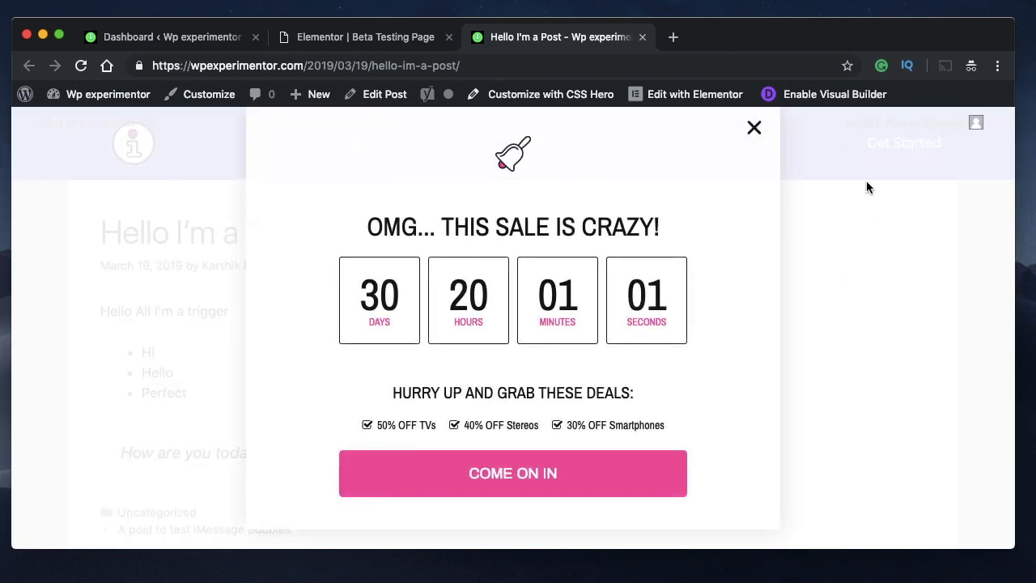
left_click(754, 127)
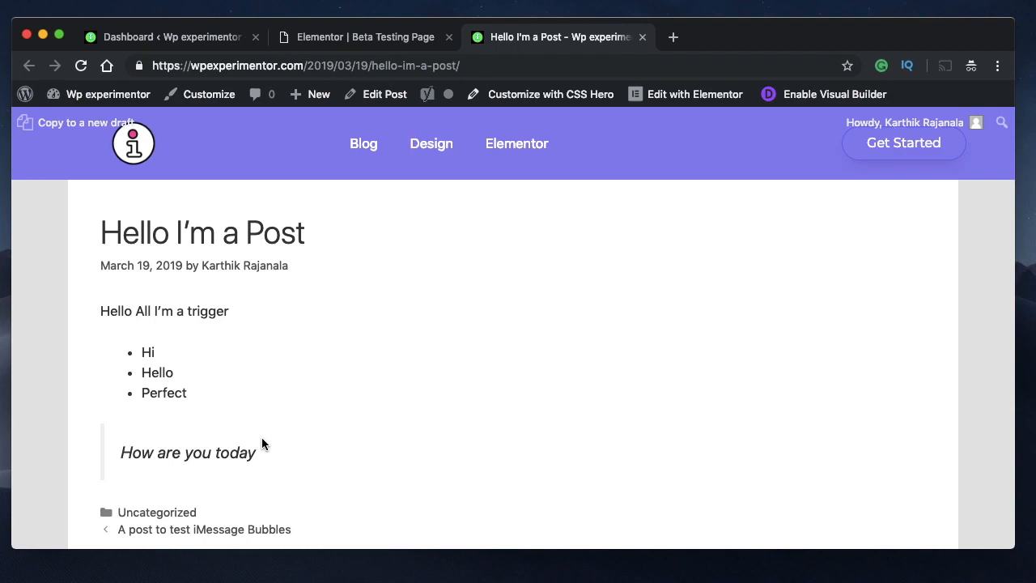
mouse_move(518, 368)
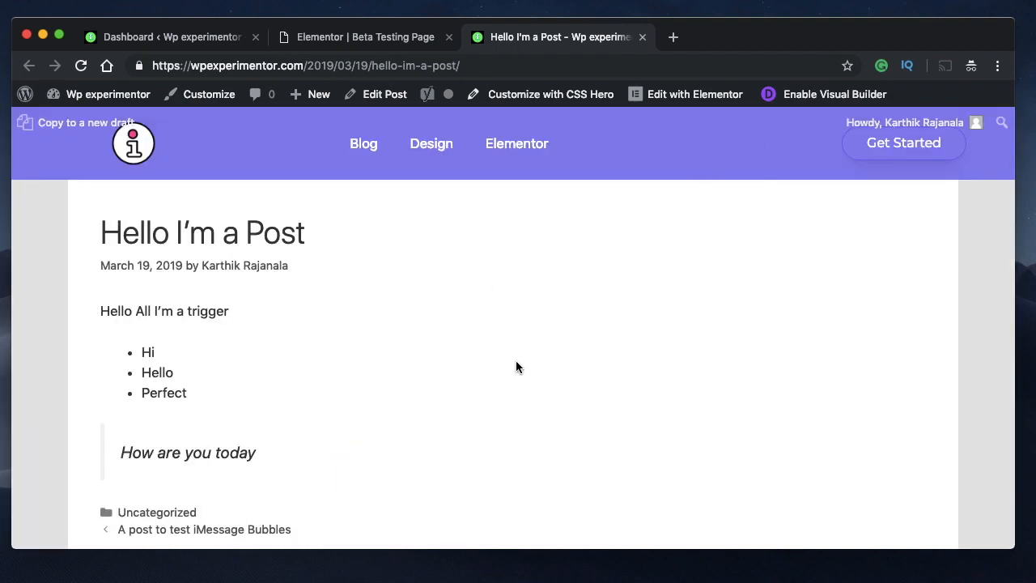
left_click(365, 36)
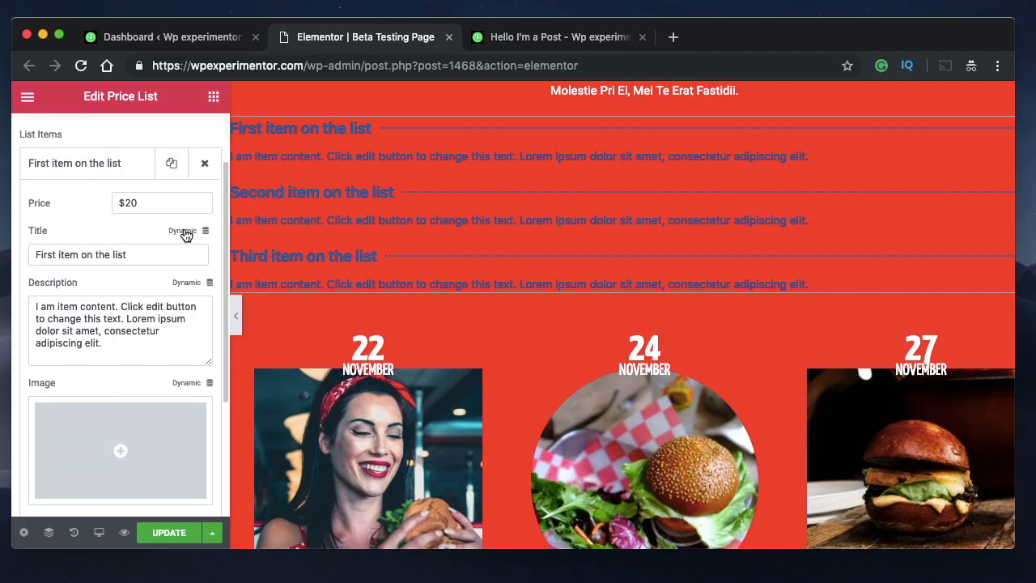
Try a dynamic Post Title on the first price list item, then remove the tag.
left_click(186, 230)
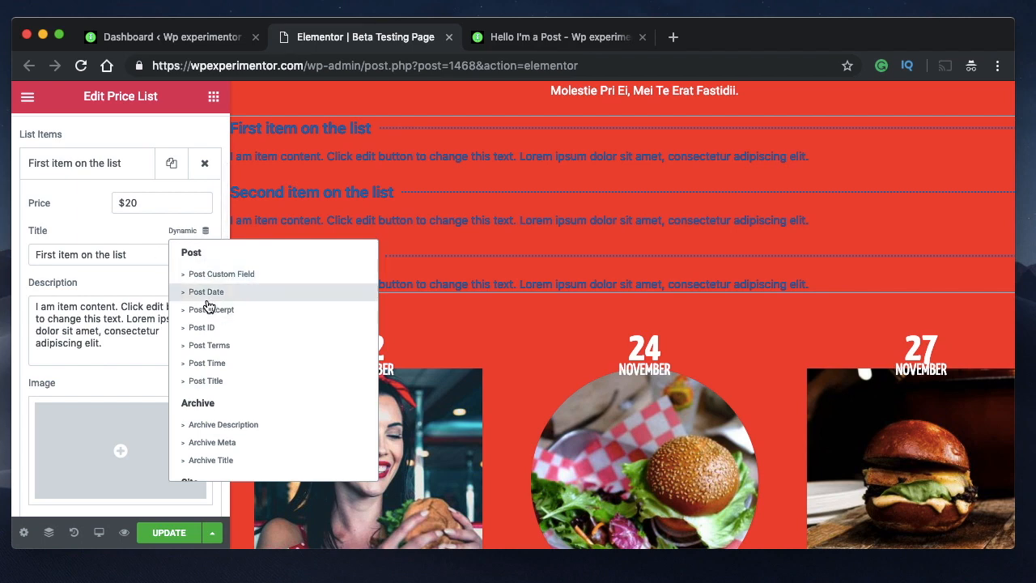
left_click(207, 381)
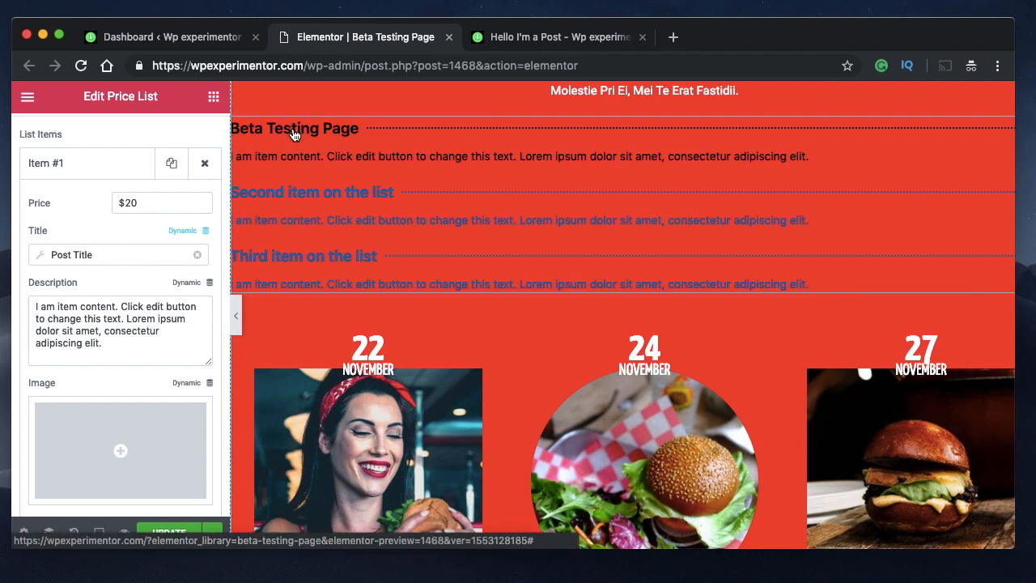
left_click(206, 231)
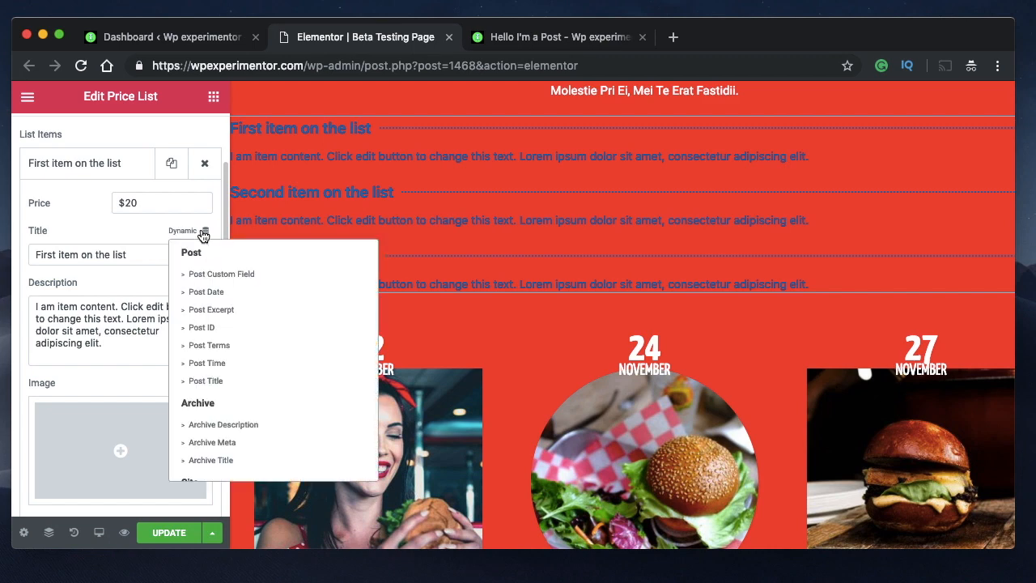
scroll("down", 3)
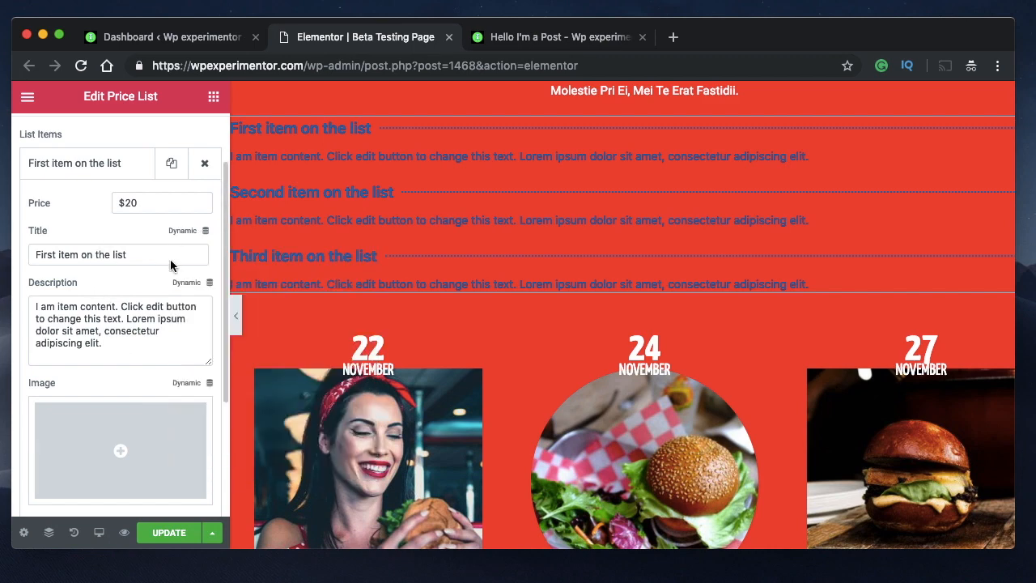
mouse_move(181, 349)
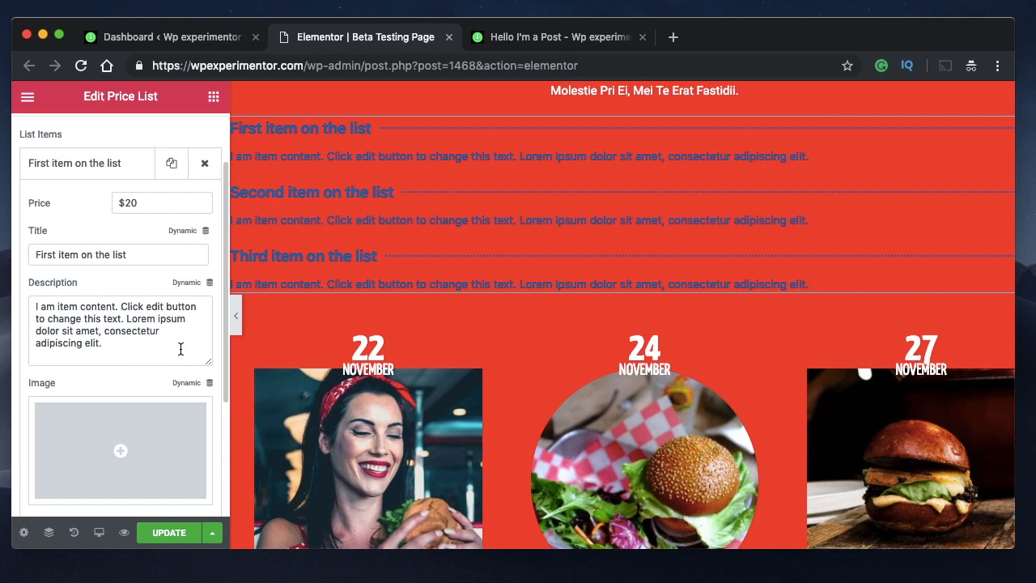
scroll("down", 3)
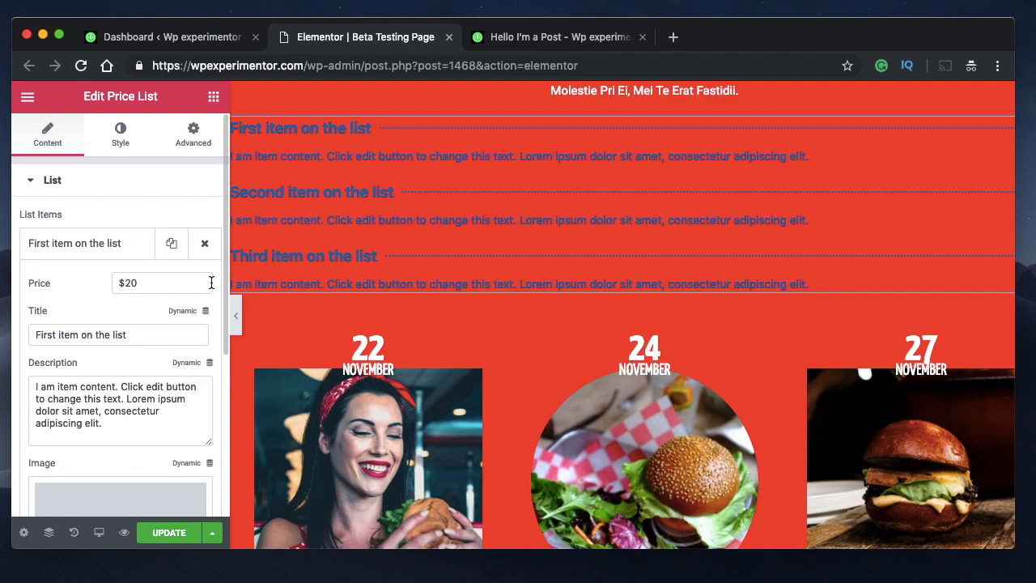
mouse_move(182, 356)
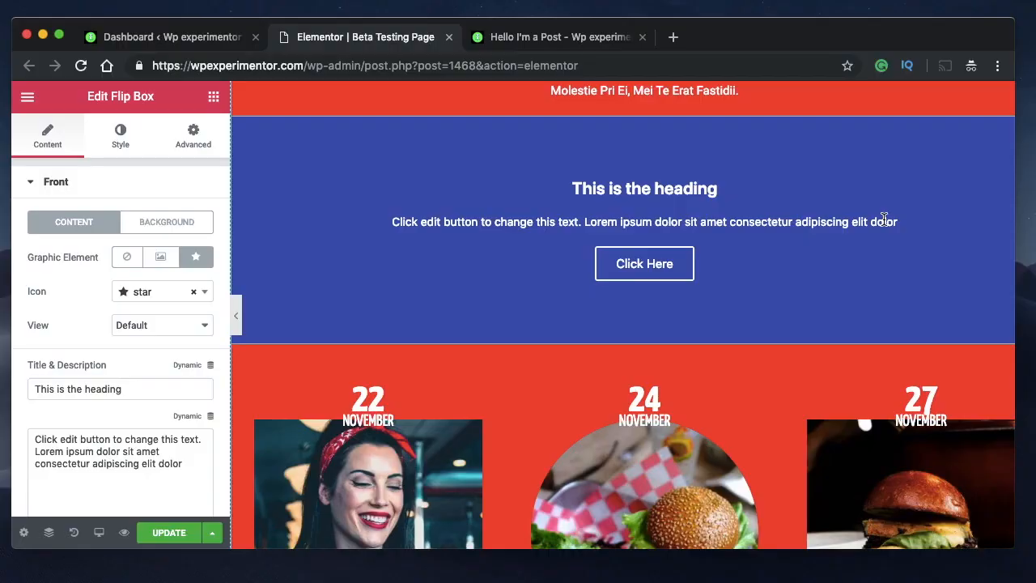
Scroll past the flip box's Front settings and expand its Back section.
left_click(197, 257)
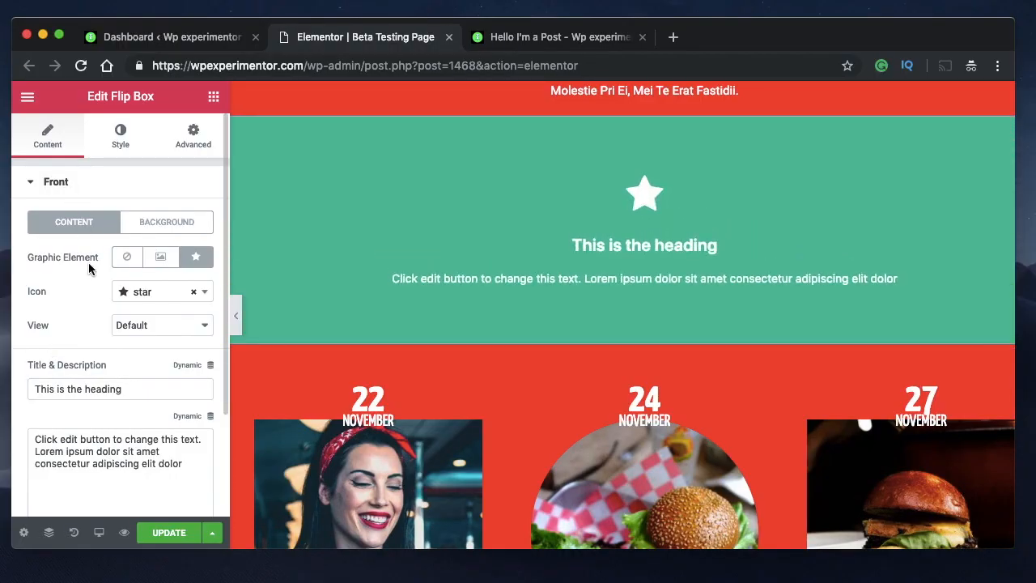
scroll("down", 3)
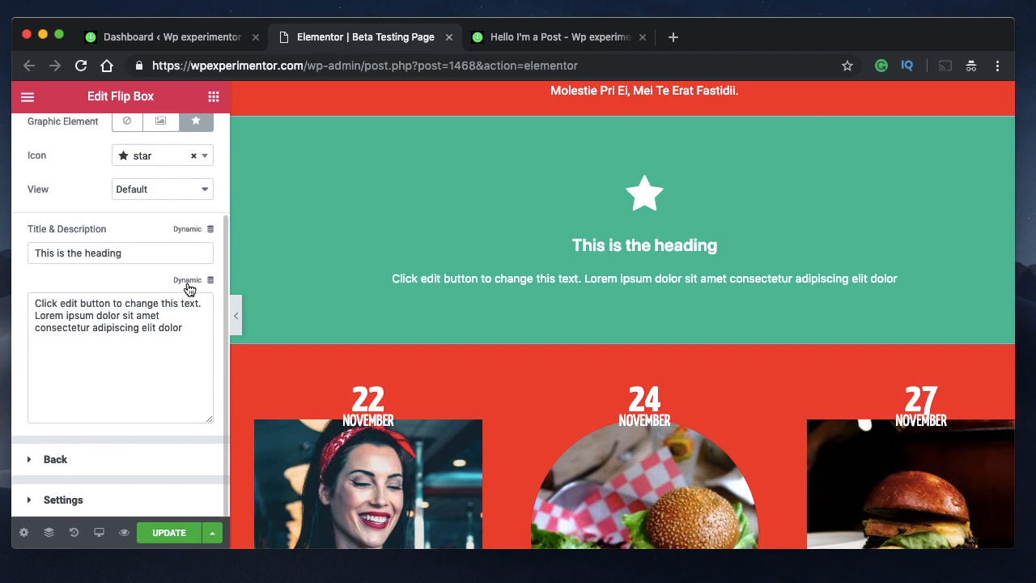
left_click(55, 459)
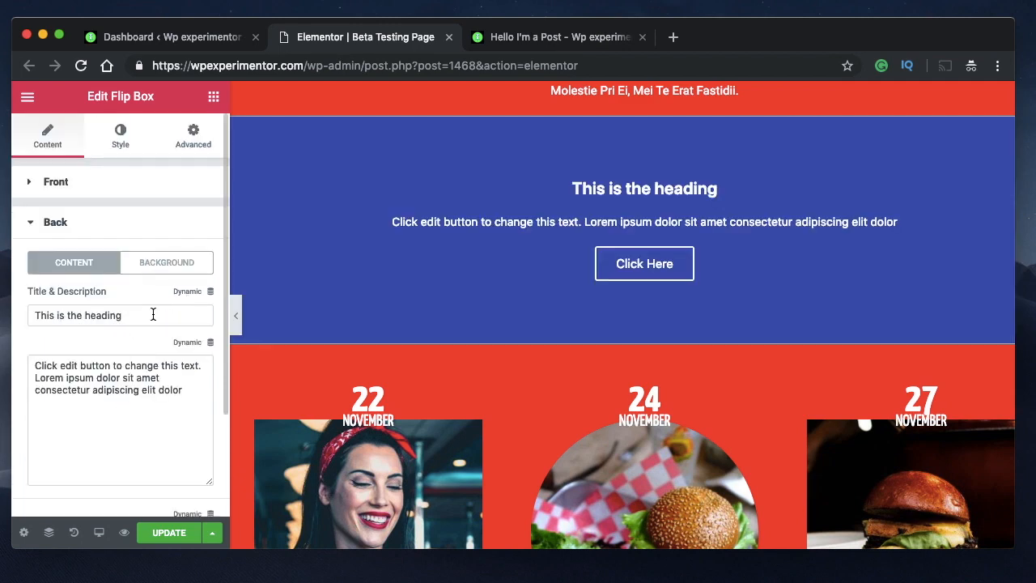
scroll("down", 3)
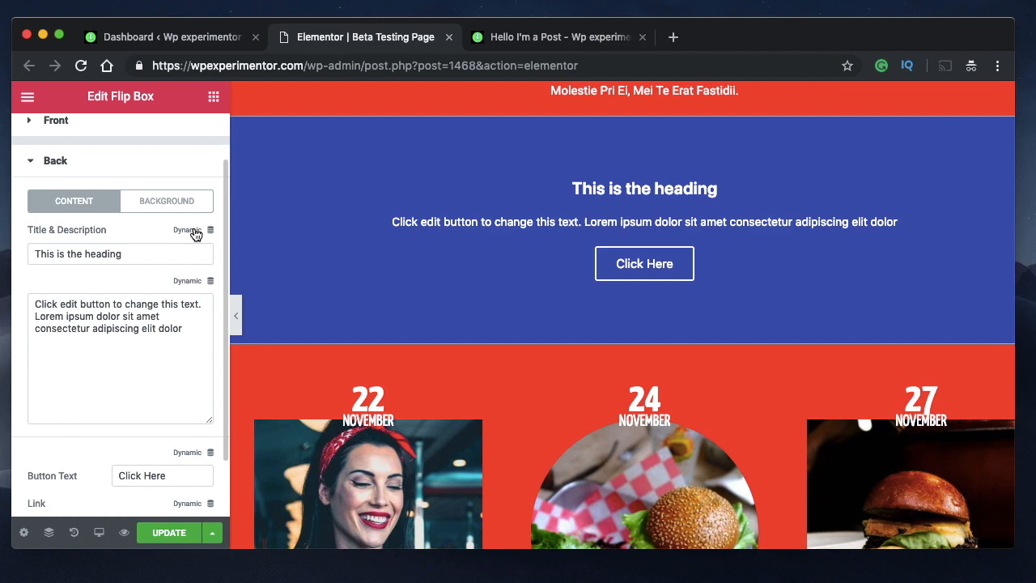
Browse the back Title's dynamic tags list and close it without choosing.
left_click(192, 229)
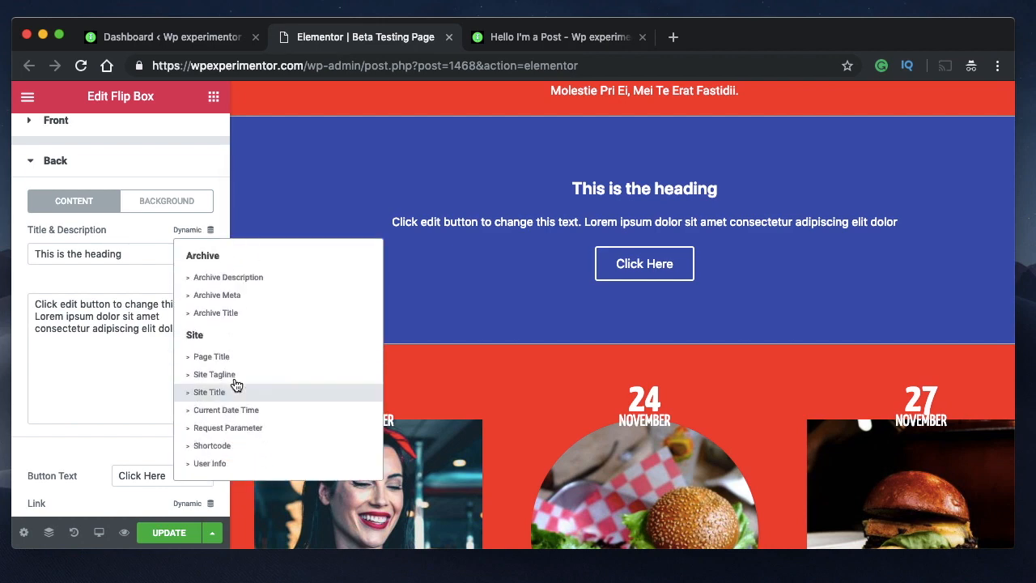
left_click(109, 284)
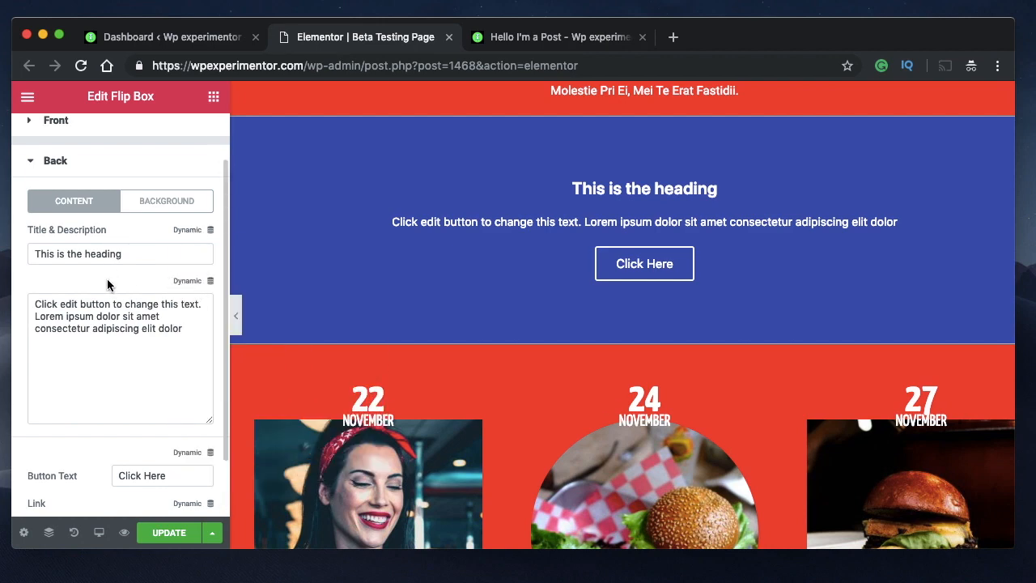
scroll("down", 3)
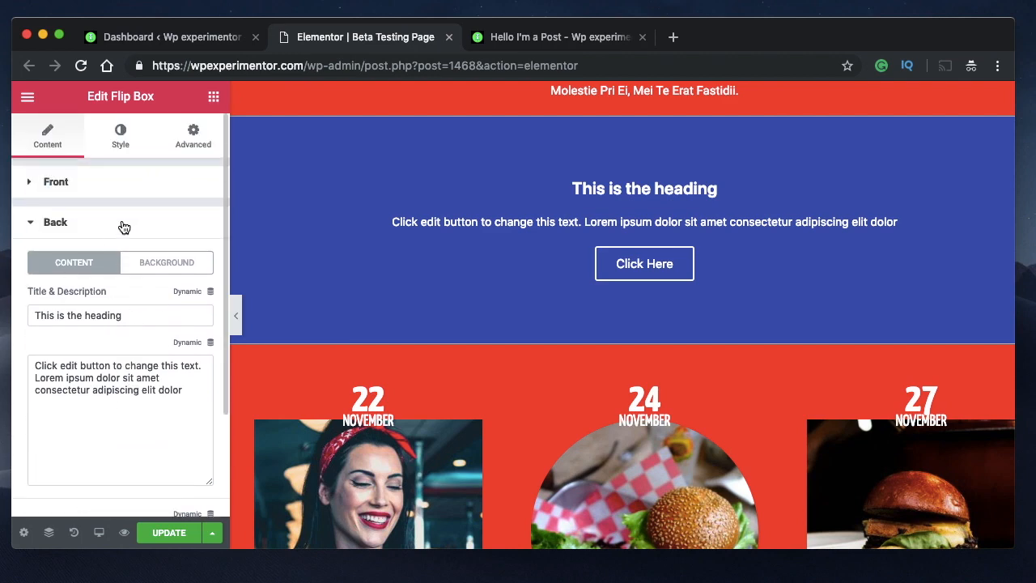
left_click(56, 181)
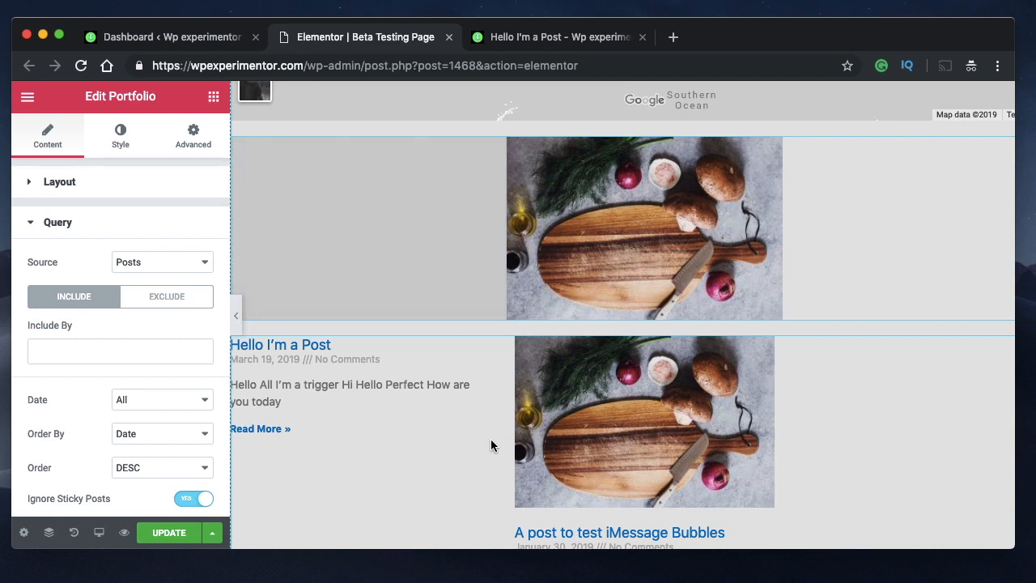
mouse_move(607, 201)
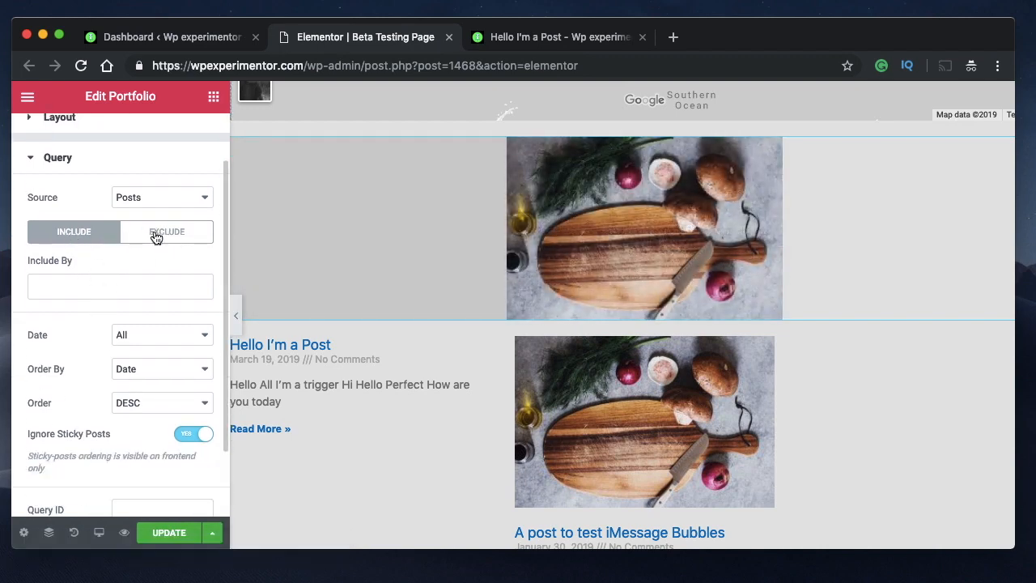
Set the portfolio query to Exclude, with Exclude By set to Current Post.
left_click(120, 286)
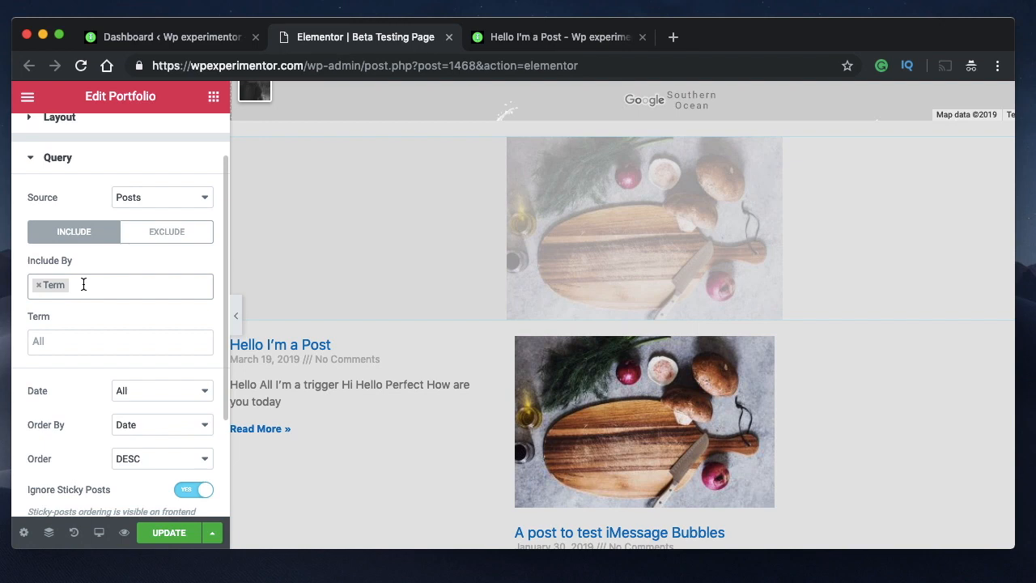
left_click(120, 341)
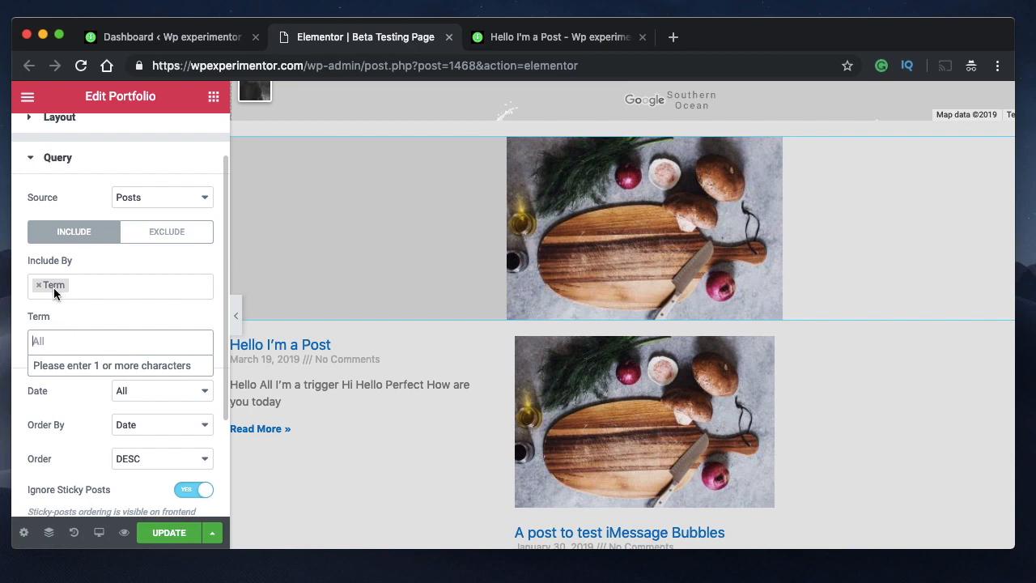
left_click(119, 341)
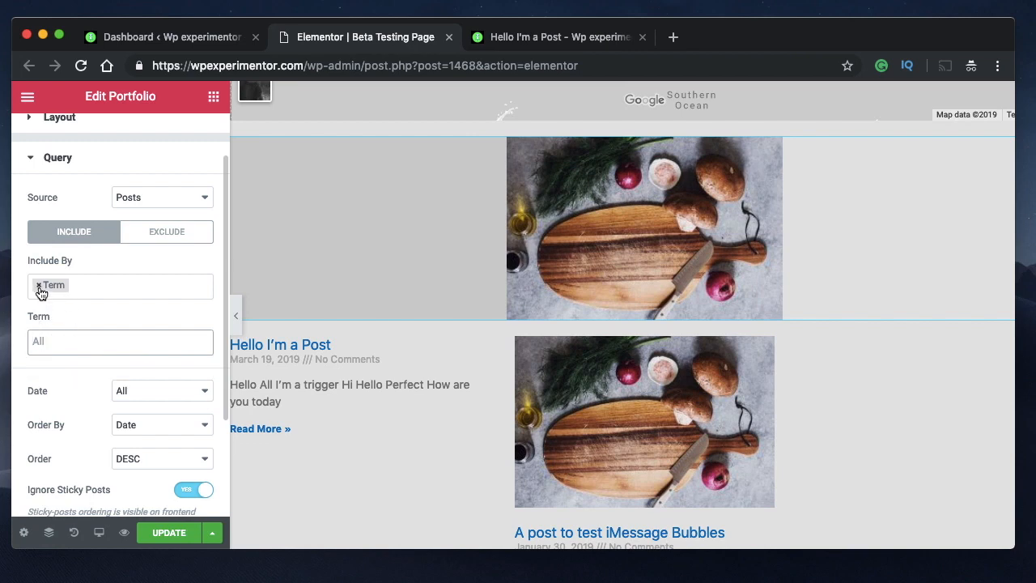
mouse_move(39, 289)
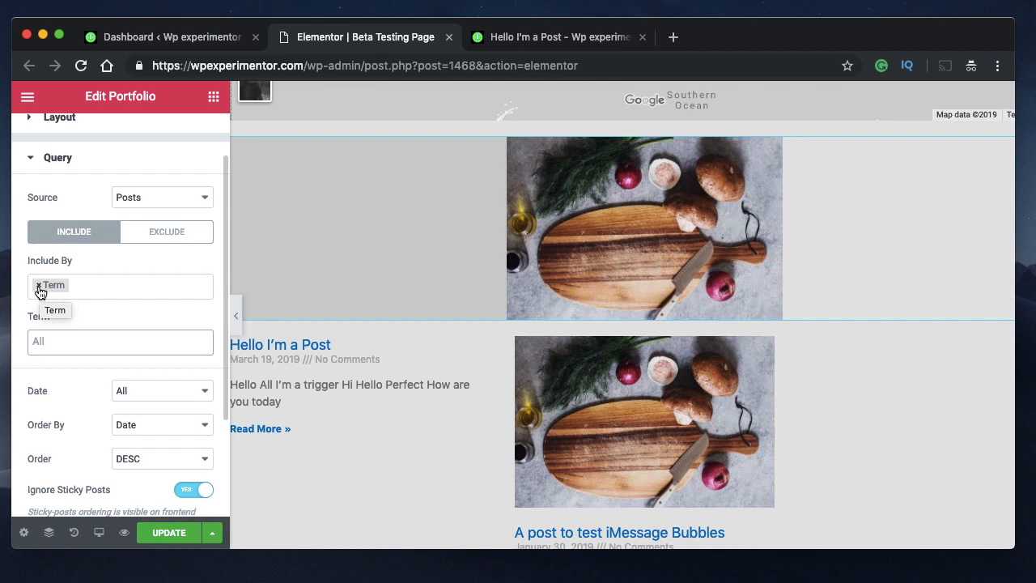
left_click(166, 232)
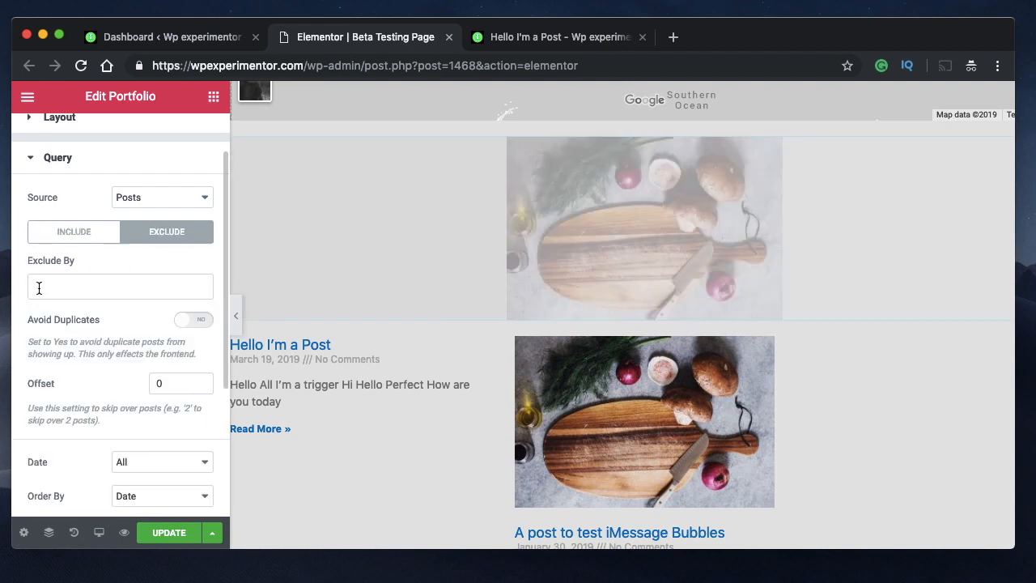
left_click(120, 287)
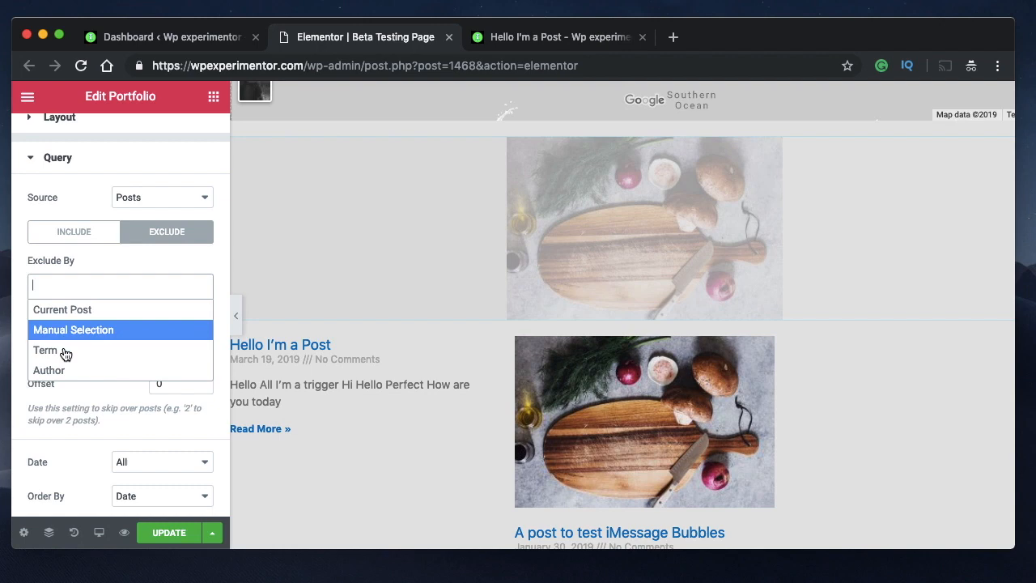
left_click(63, 309)
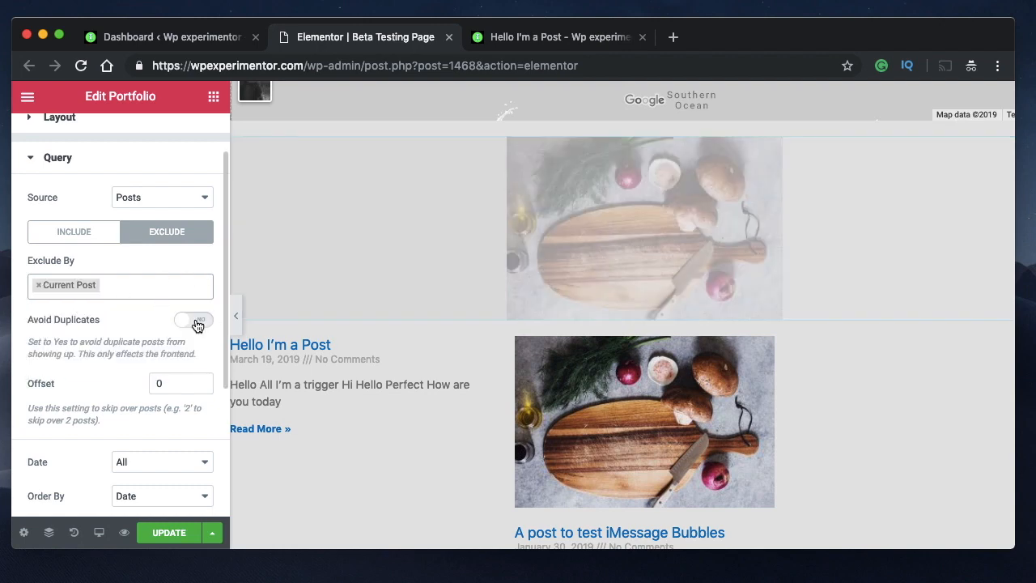
Turn Ignore Sticky Posts off for the portfolio query.
scroll("down", 3)
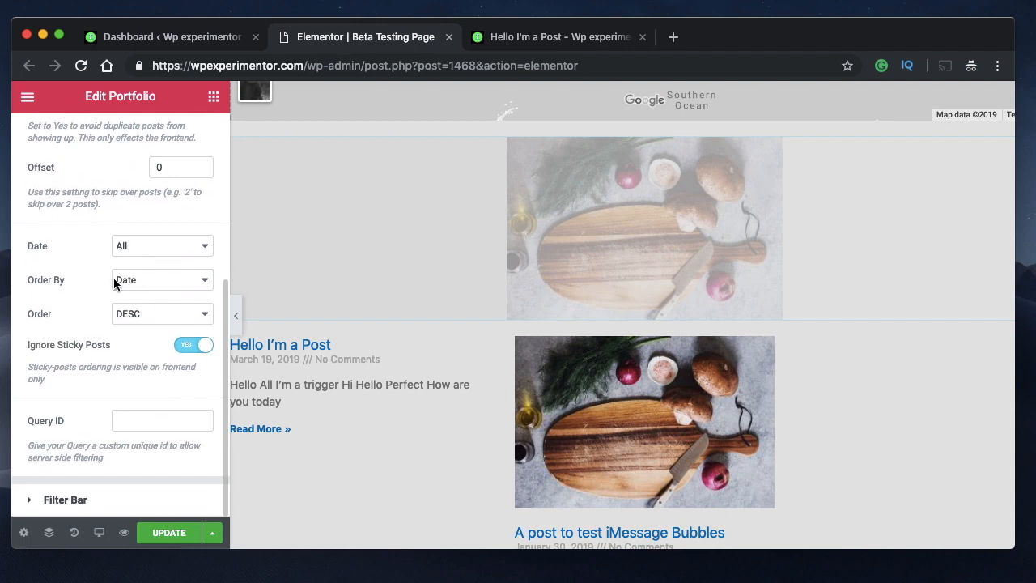
left_click(194, 345)
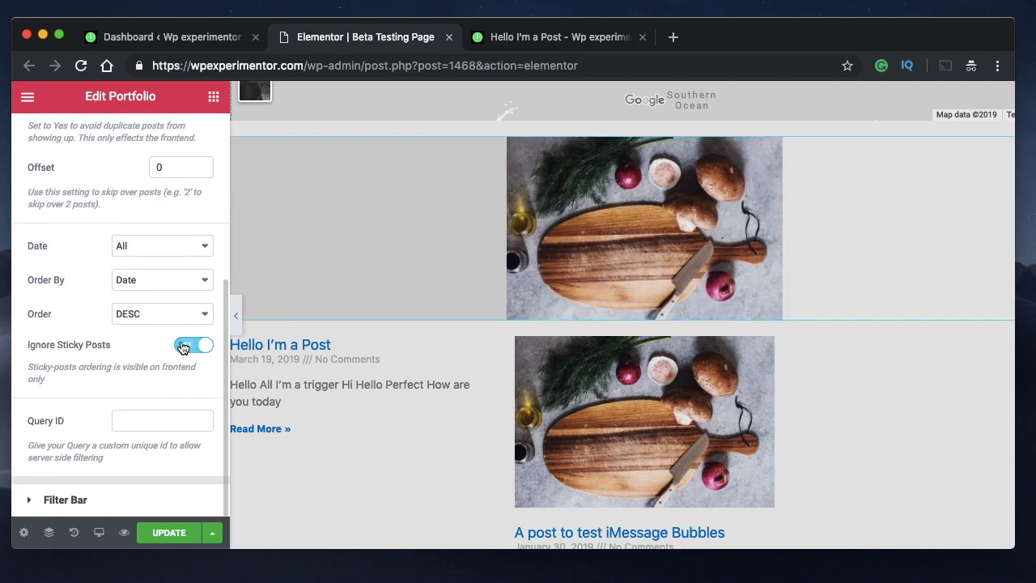
left_click(193, 345)
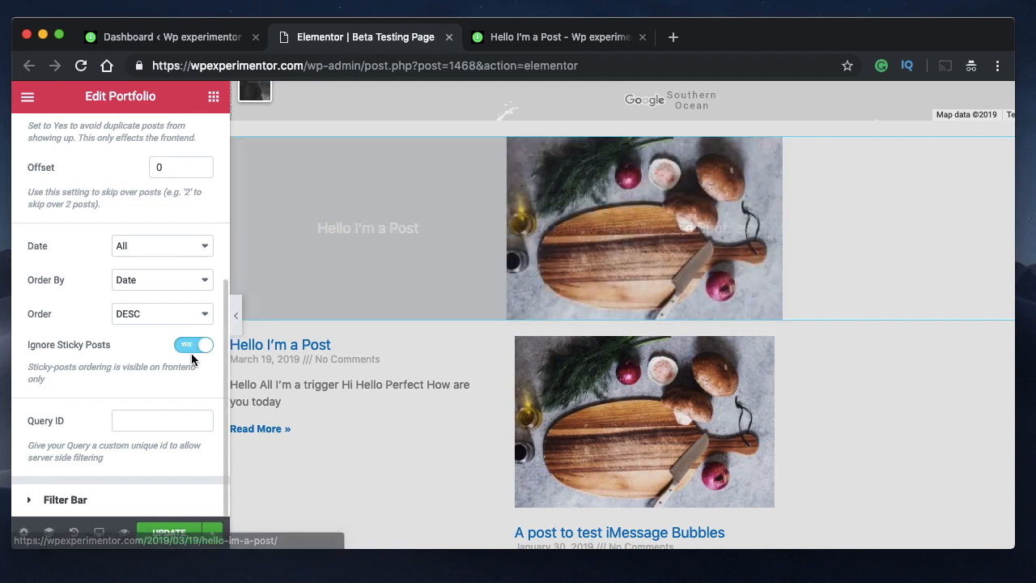
left_click(193, 344)
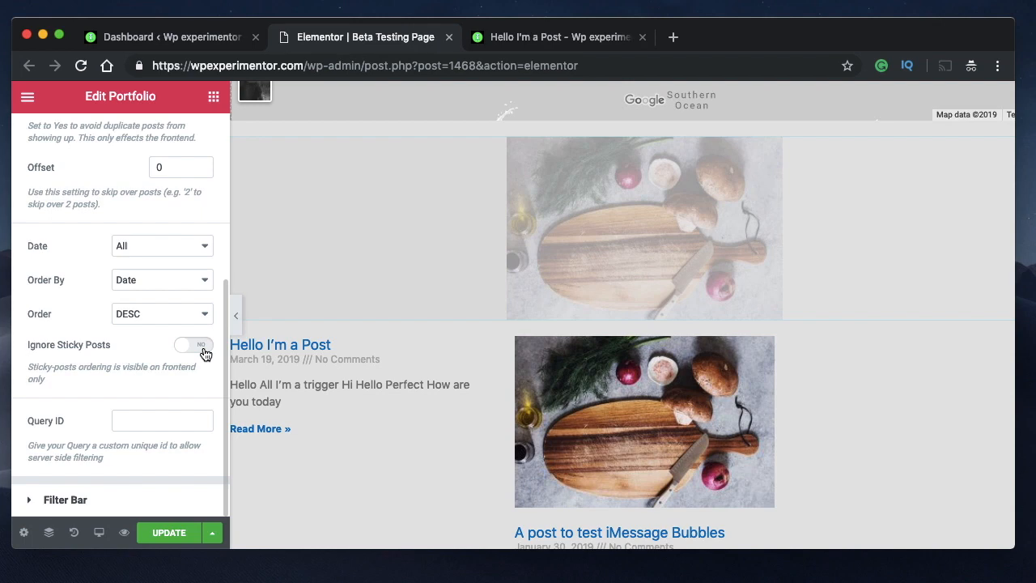
left_click(195, 345)
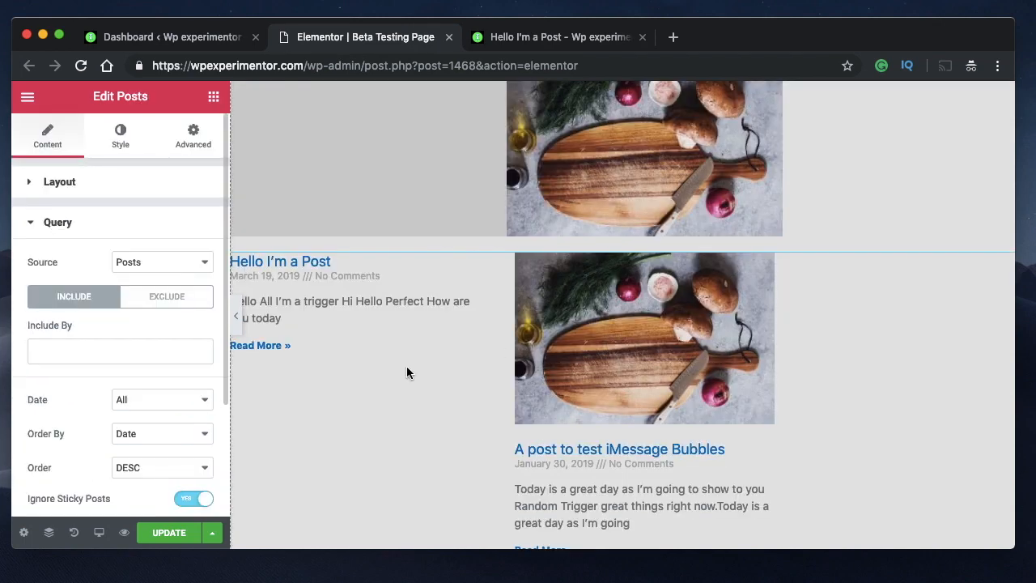
mouse_move(584, 278)
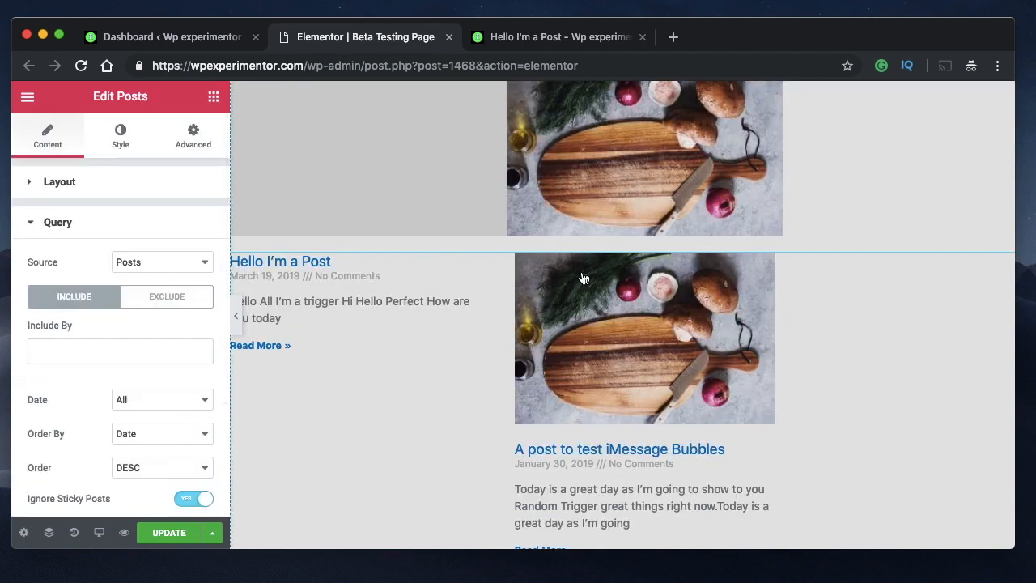
Switch the Posts widget query to Exclude and scroll through its options.
left_click(120, 351)
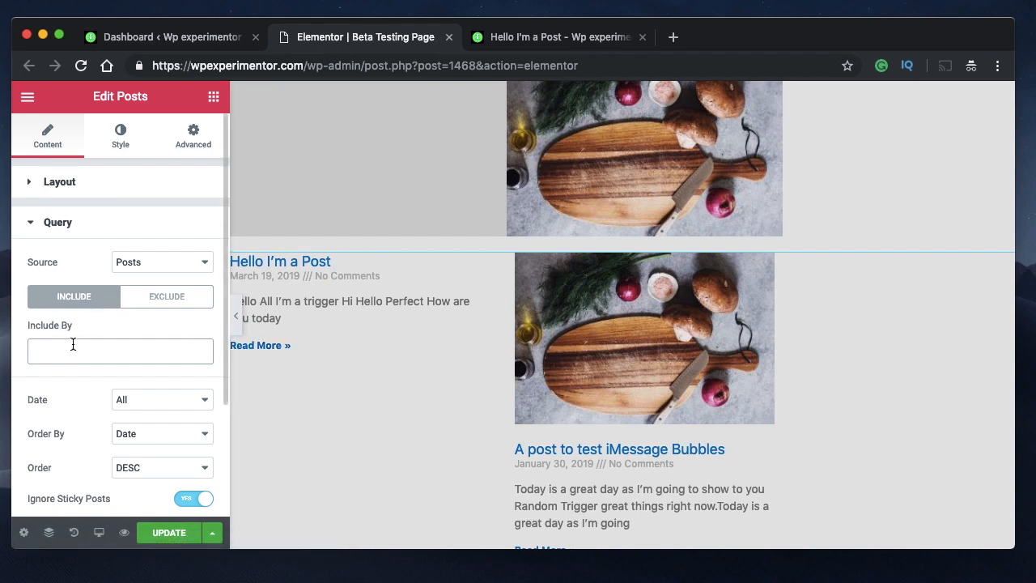
left_click(120, 350)
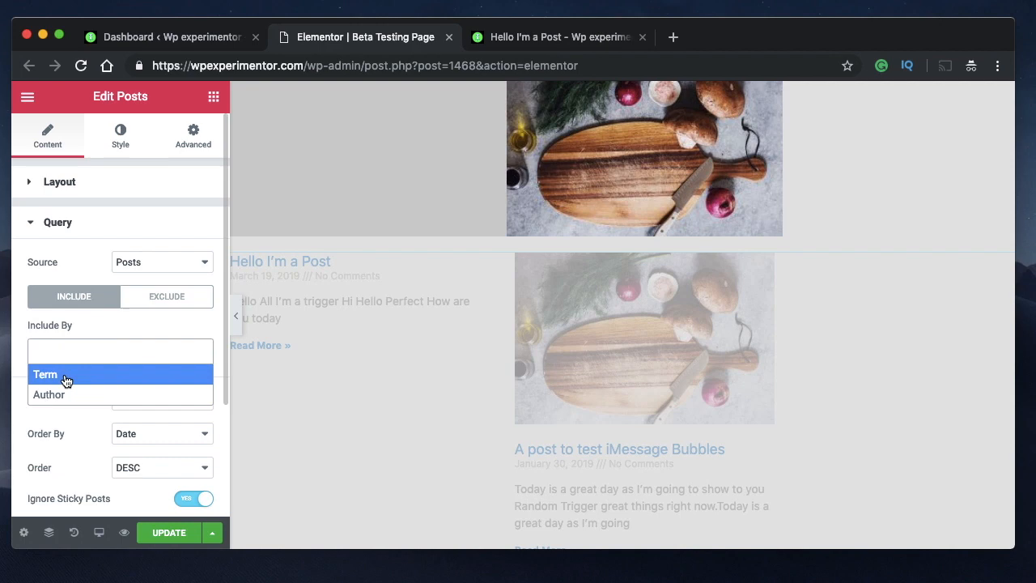
left_click(167, 297)
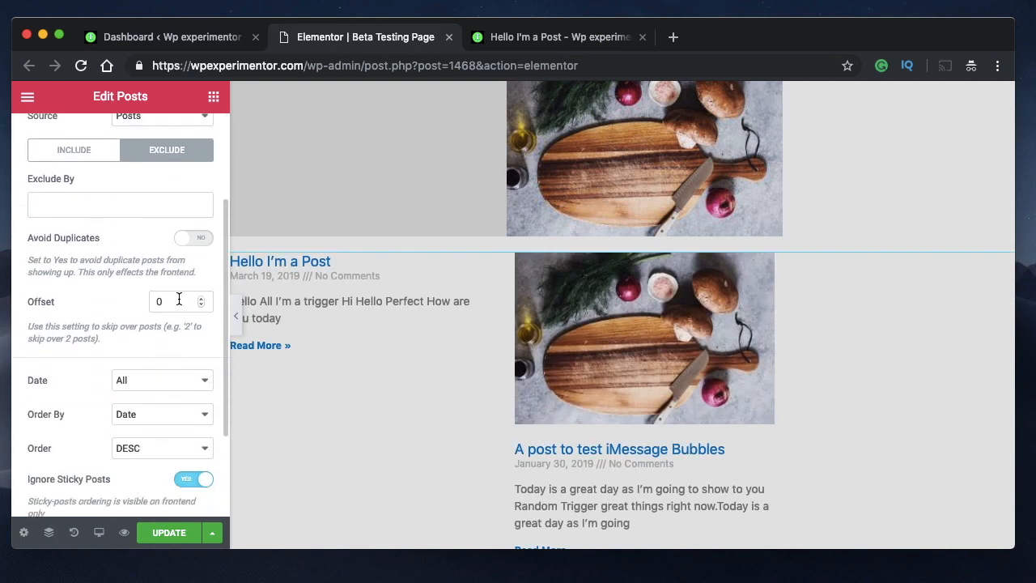
scroll("down", 3)
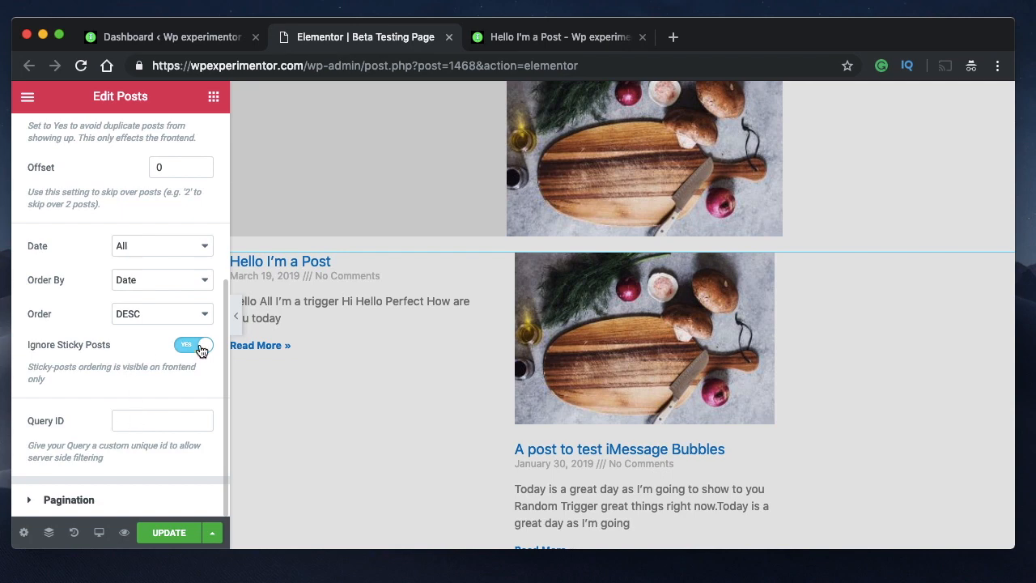
mouse_move(127, 335)
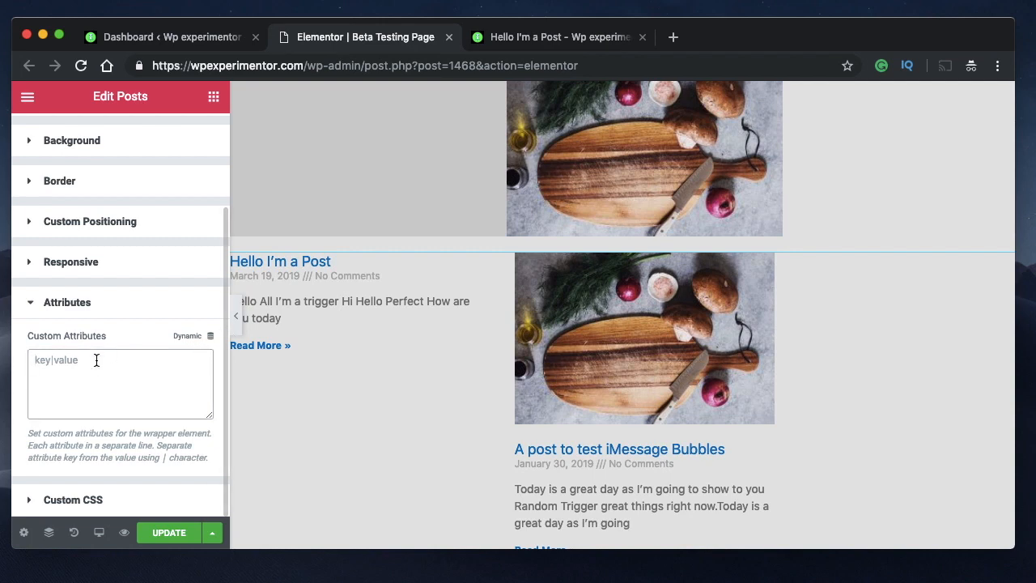
Expand the Posts widget's Advanced Attributes section and focus the Custom Attributes box.
double_click(66, 335)
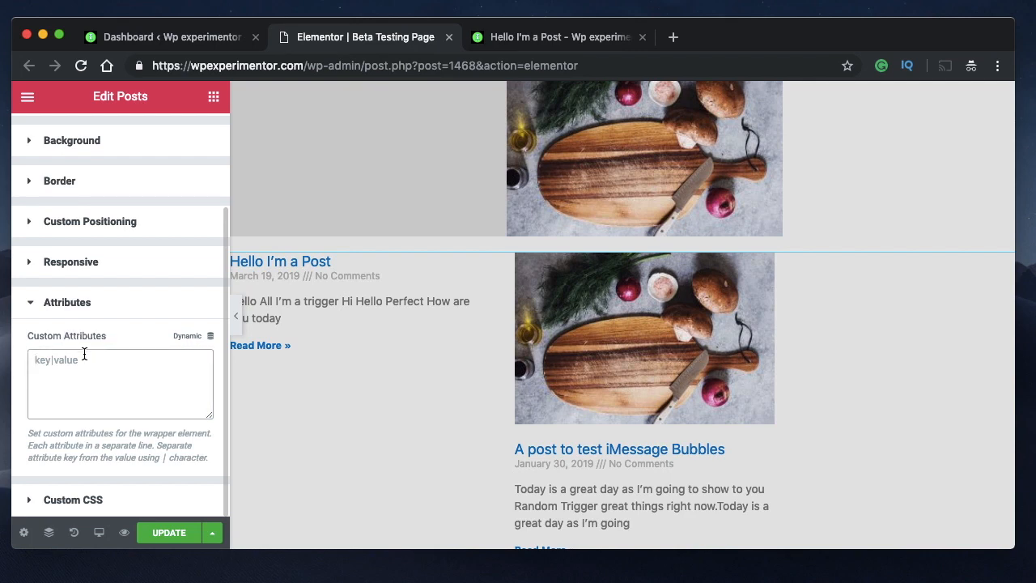
mouse_move(163, 344)
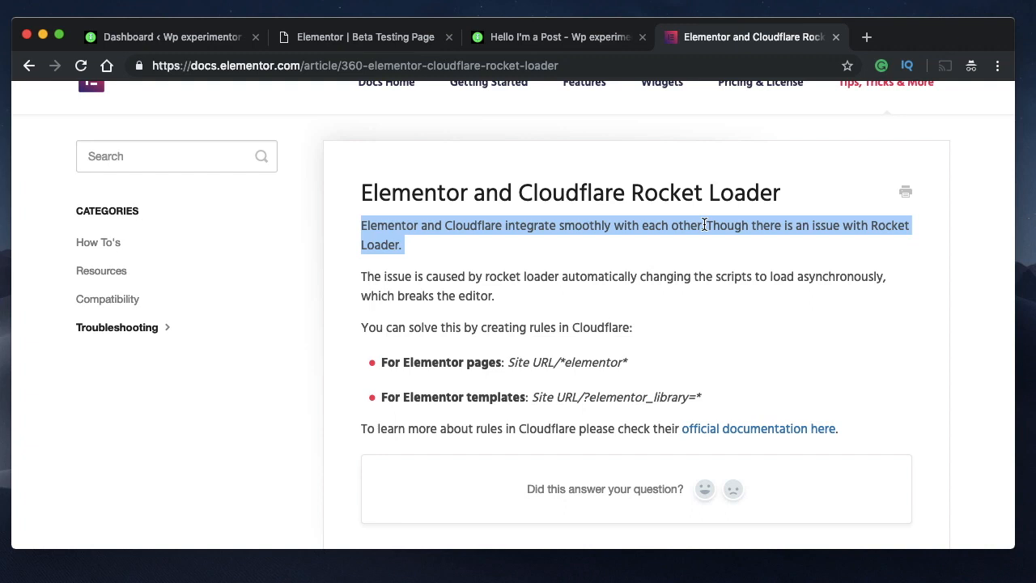
mouse_move(533, 236)
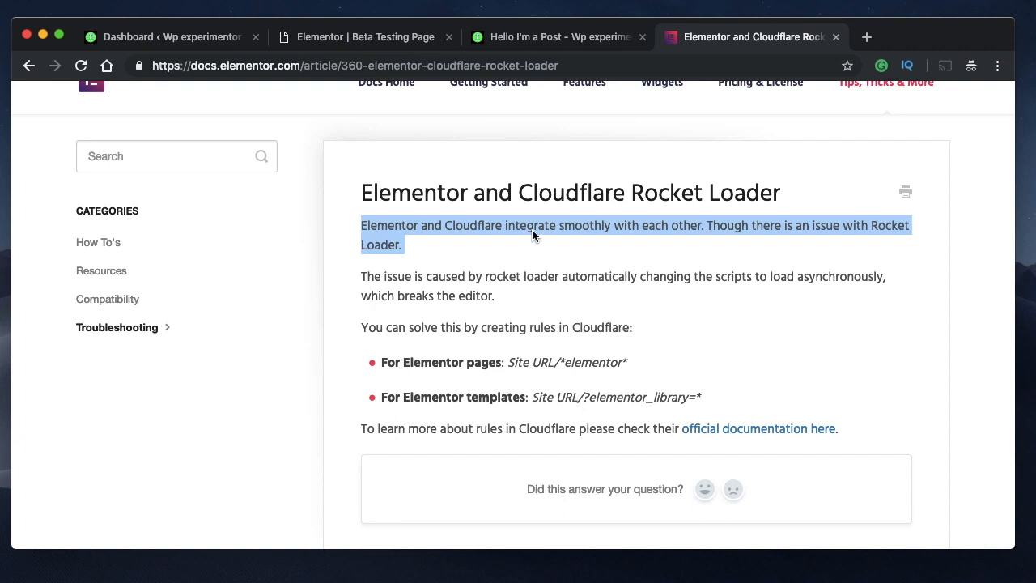
Scroll the Rocket Loader article and highlight its two Cloudflare rules for Elementor.
scroll("down", 3)
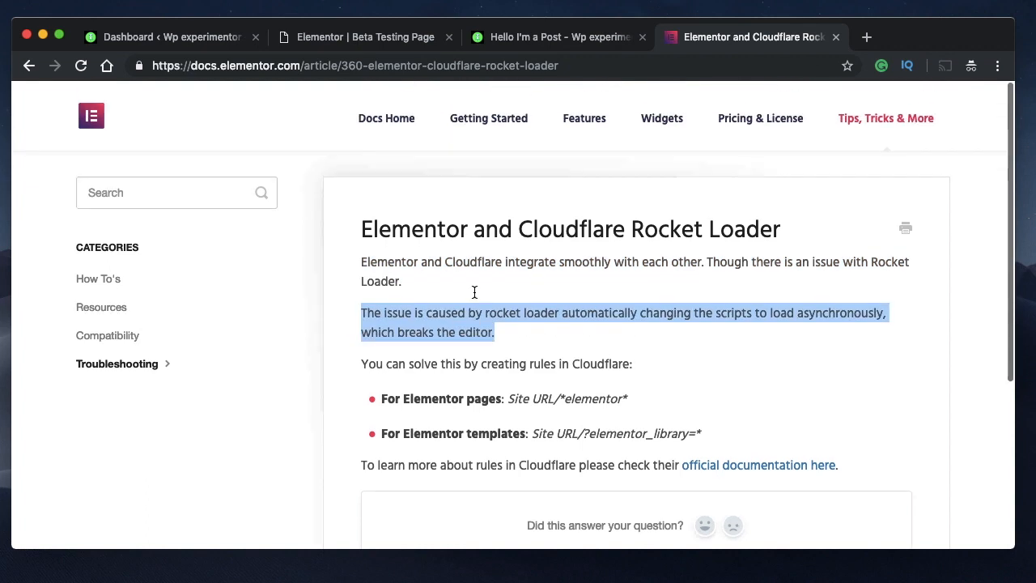
scroll("down", 3)
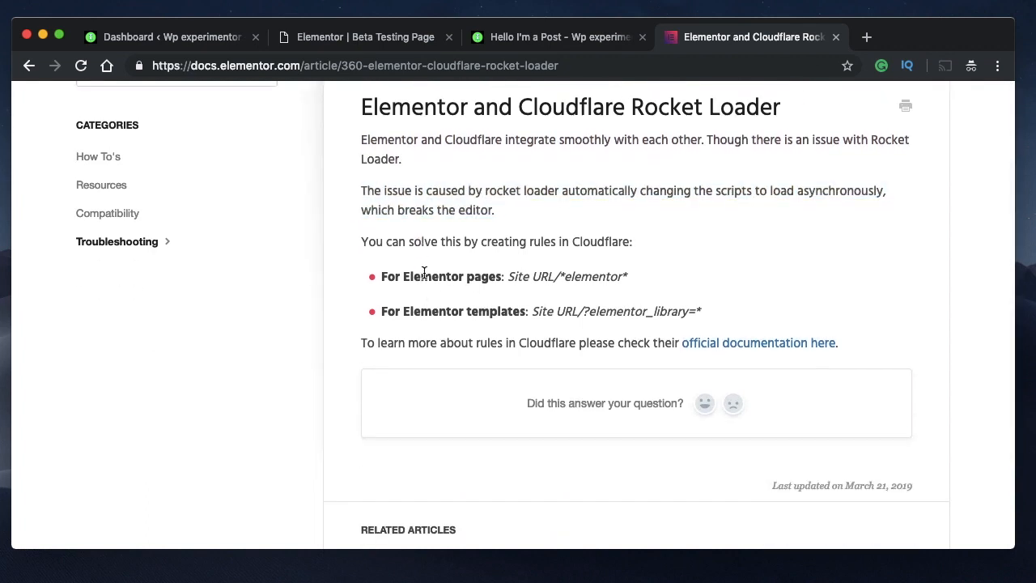
mouse_move(382, 276)
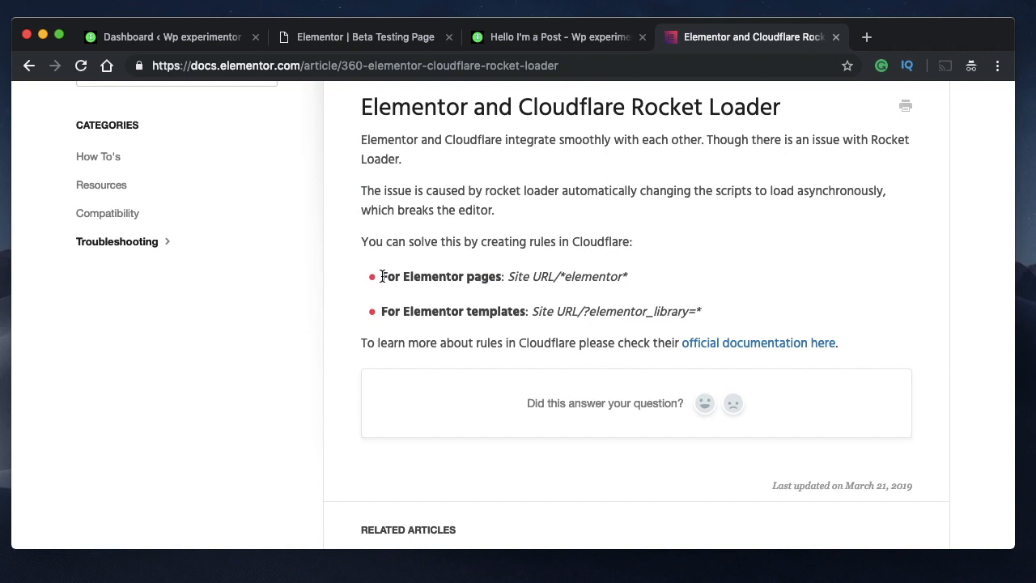
left_click_drag(380, 276, 701, 311)
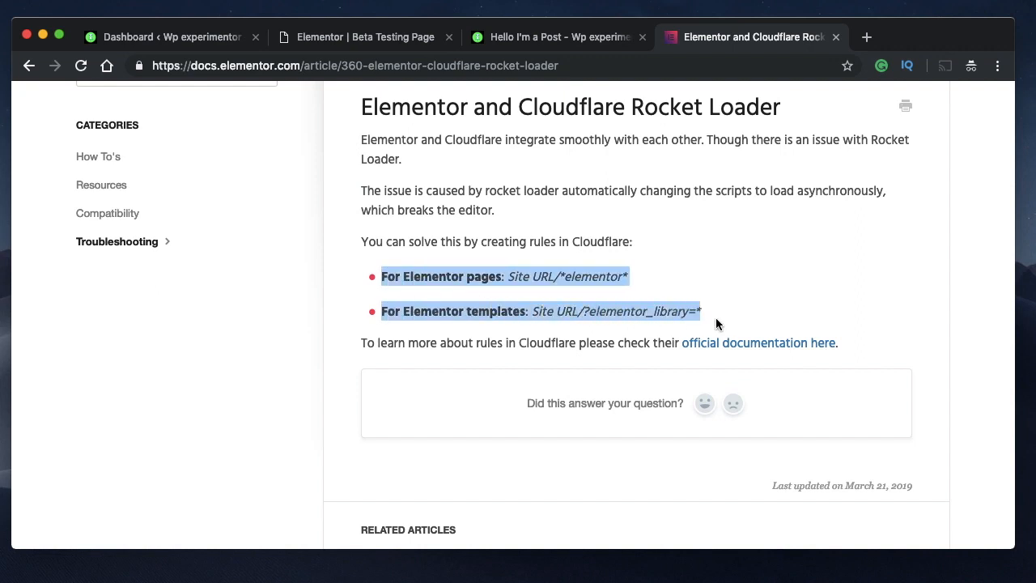
scroll("up", 3)
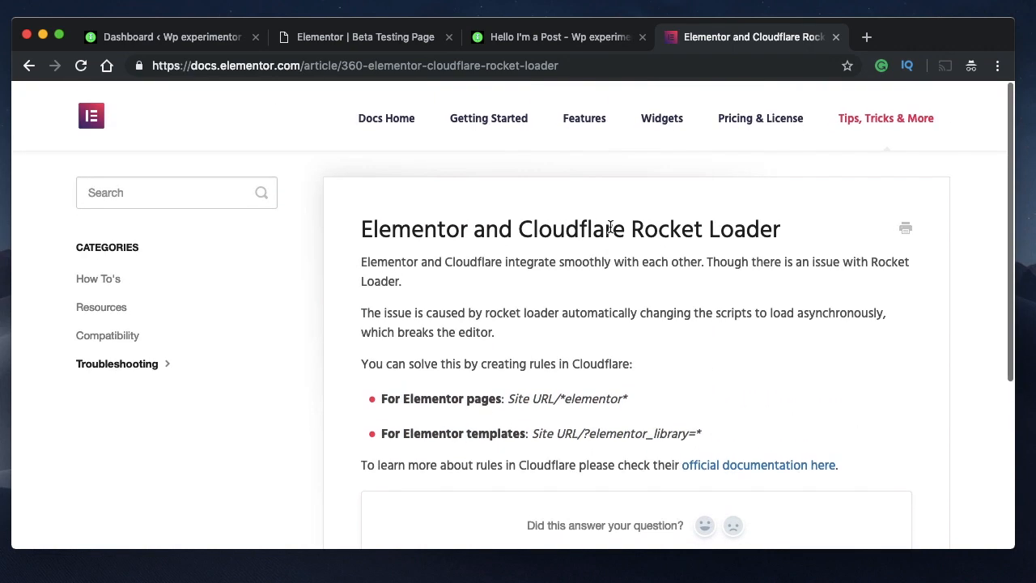